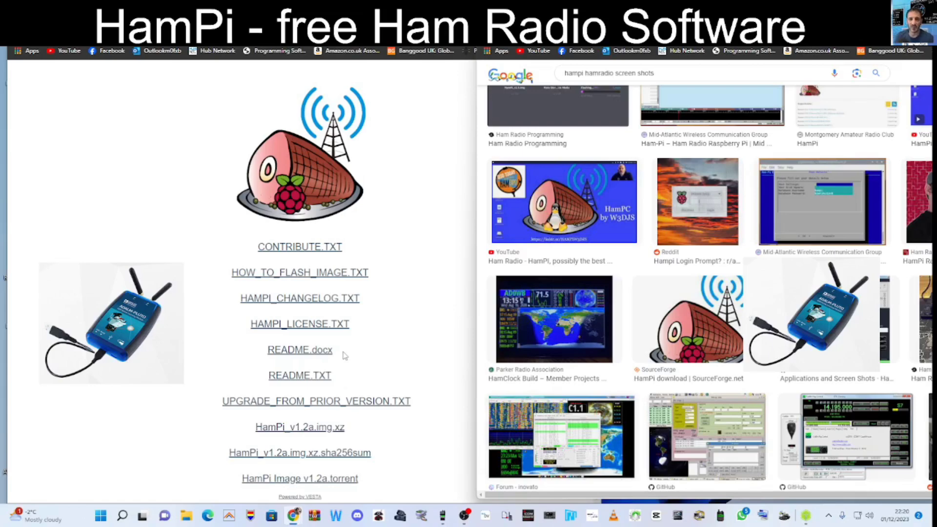
- Open the application menu and show the Programming submenu with Geany, Scratch and Thonny
scroll(down, 3)
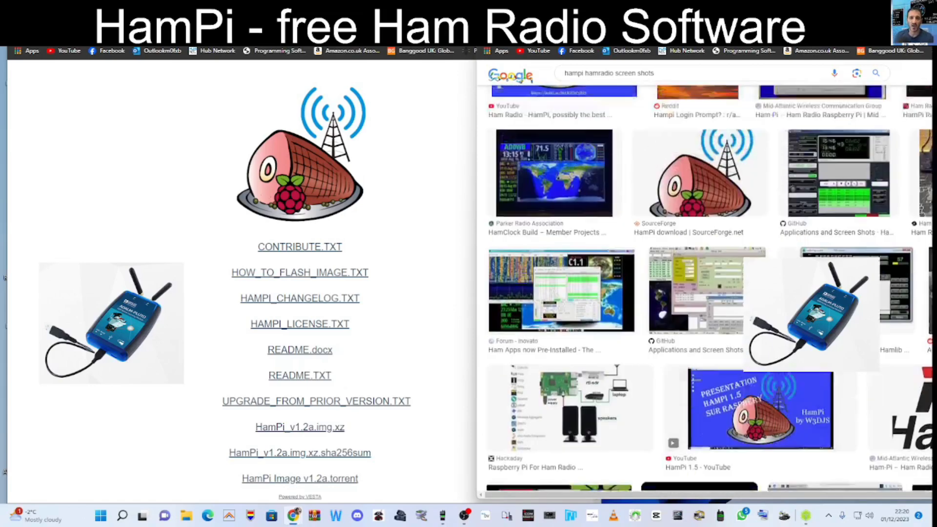
scroll(down, 3)
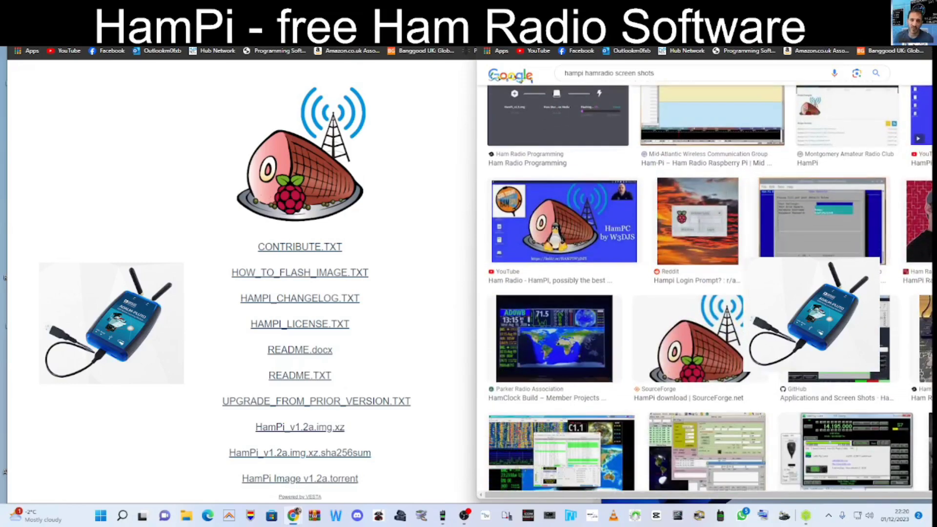
scroll(down, 3)
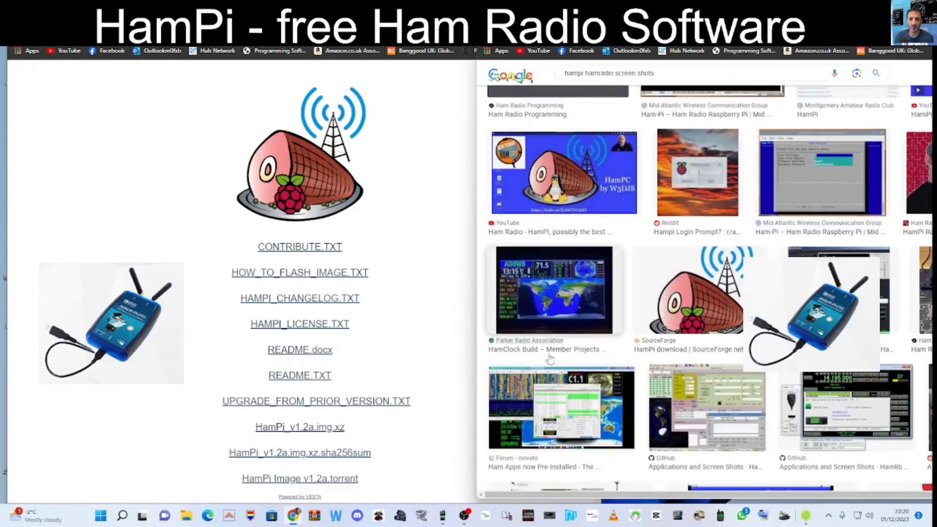
mouse_move(427, 260)
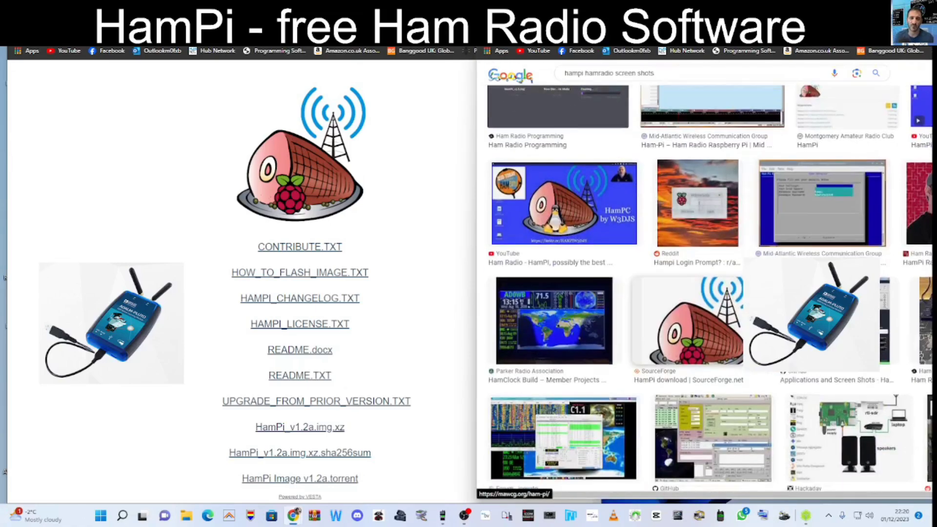
scroll(down, 3)
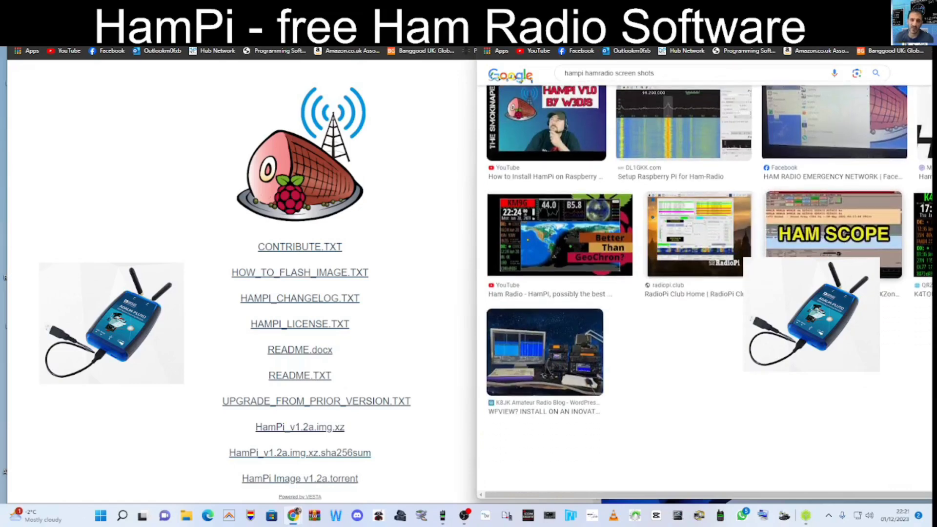
scroll(down, 3)
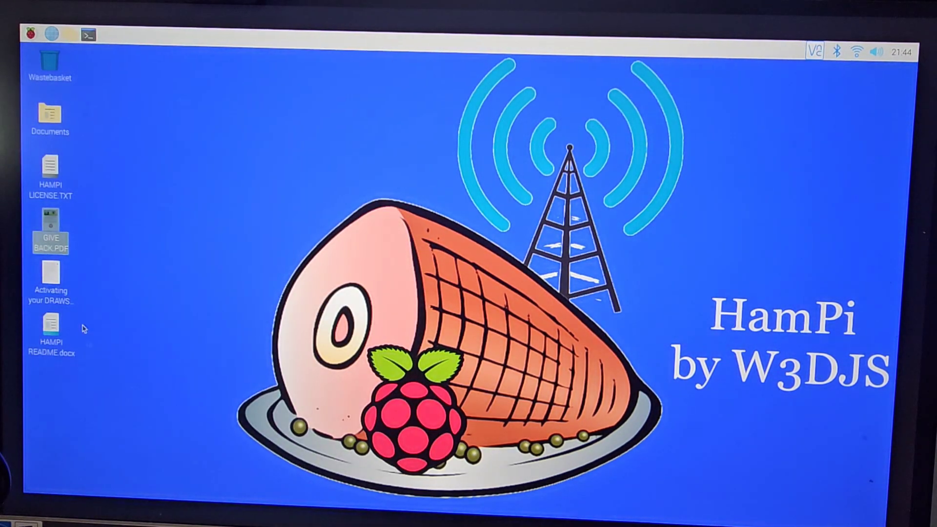
click(28, 35)
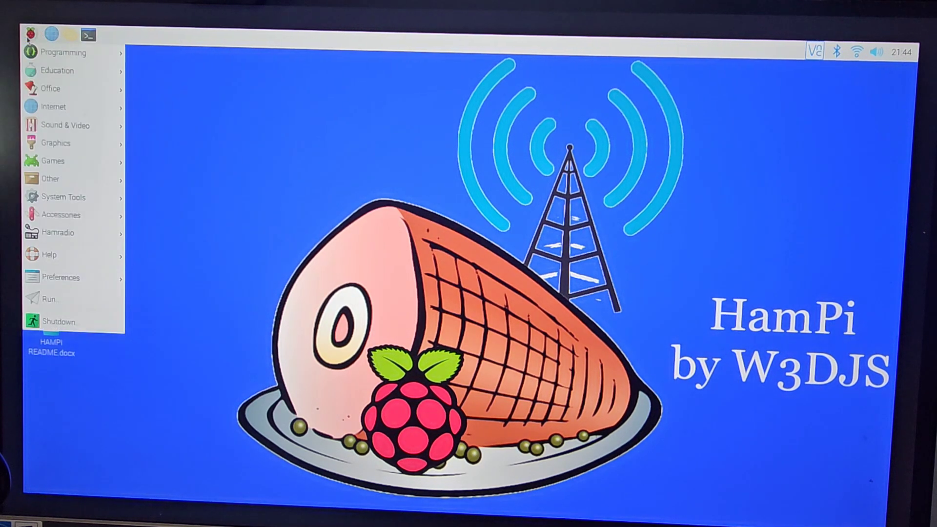
click(63, 53)
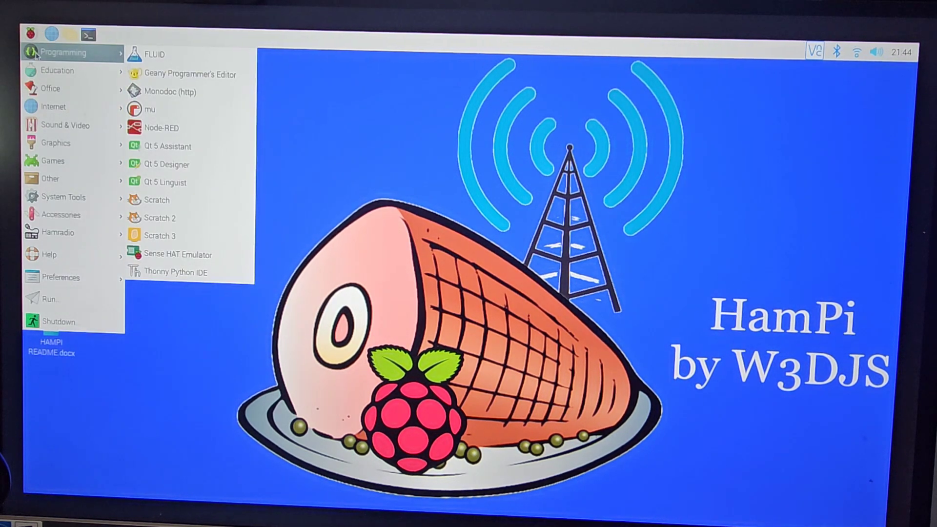
mouse_move(154, 54)
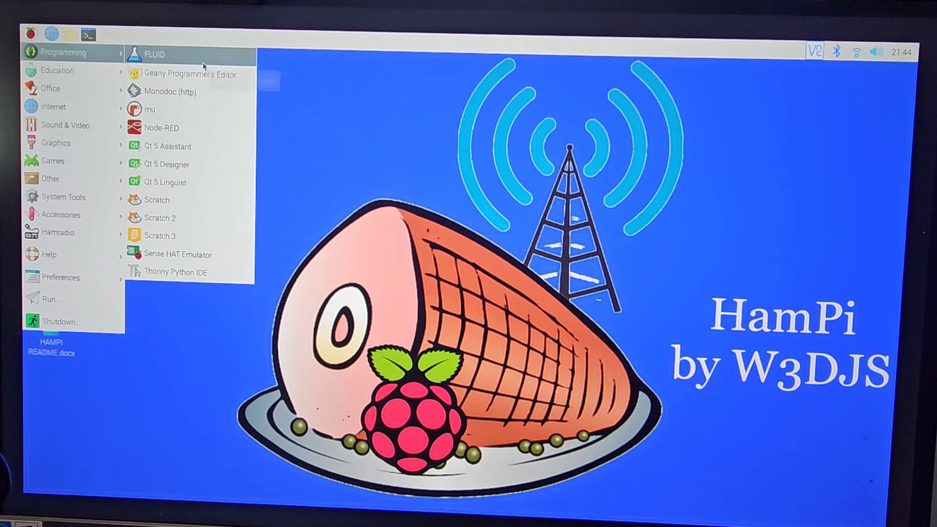
mouse_move(154, 54)
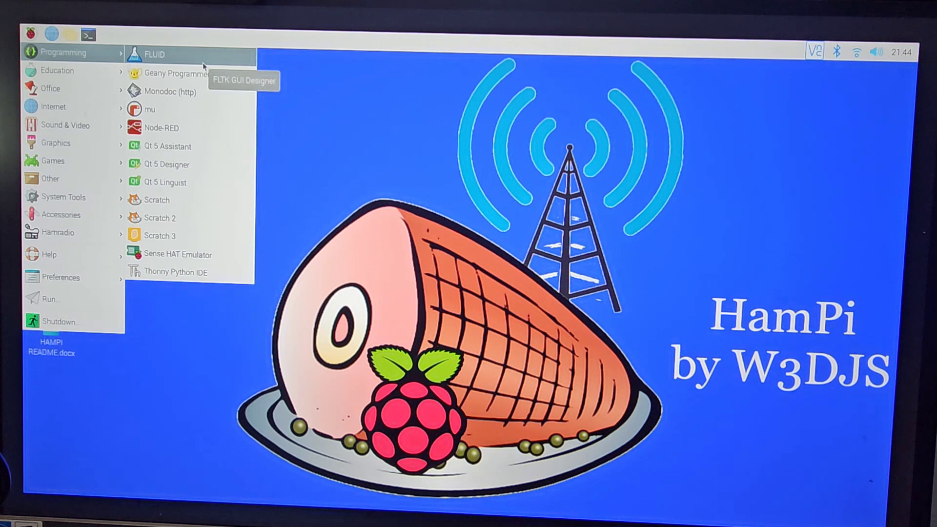
mouse_move(176, 73)
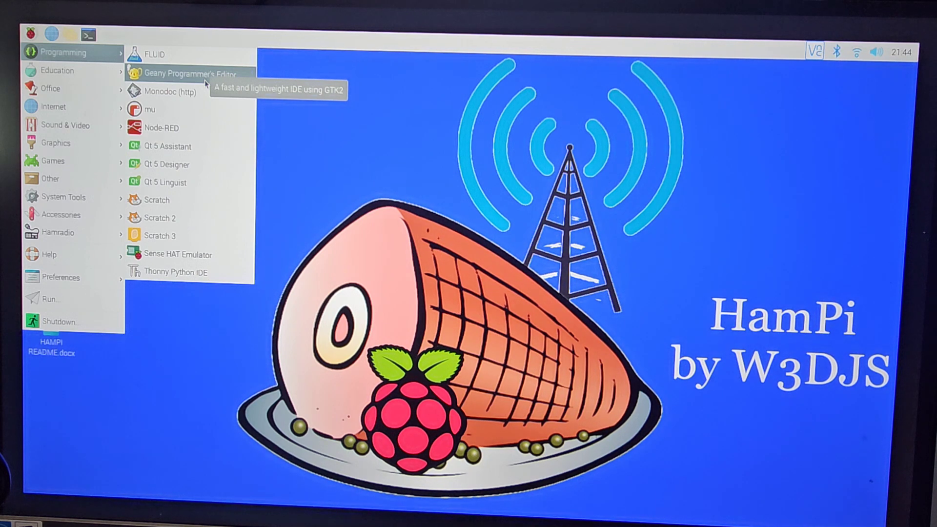
mouse_move(168, 91)
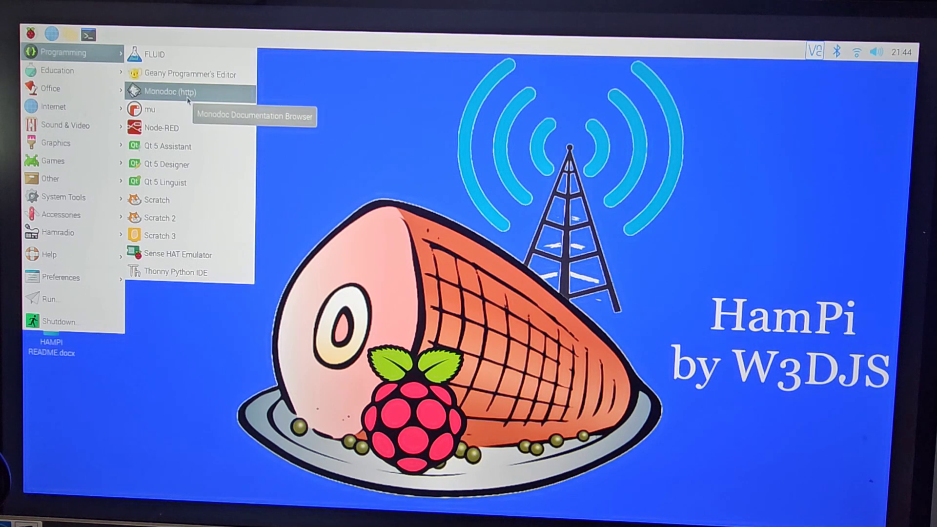
mouse_move(166, 164)
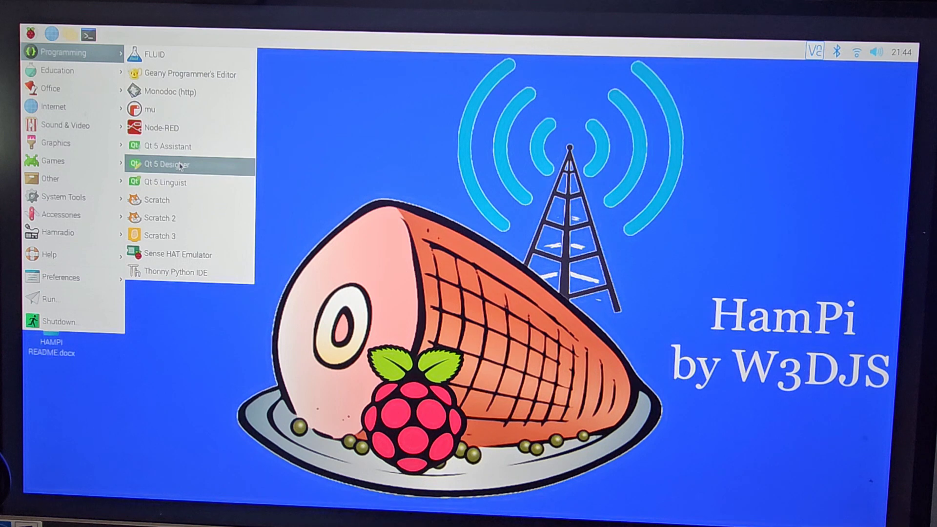
mouse_move(179, 254)
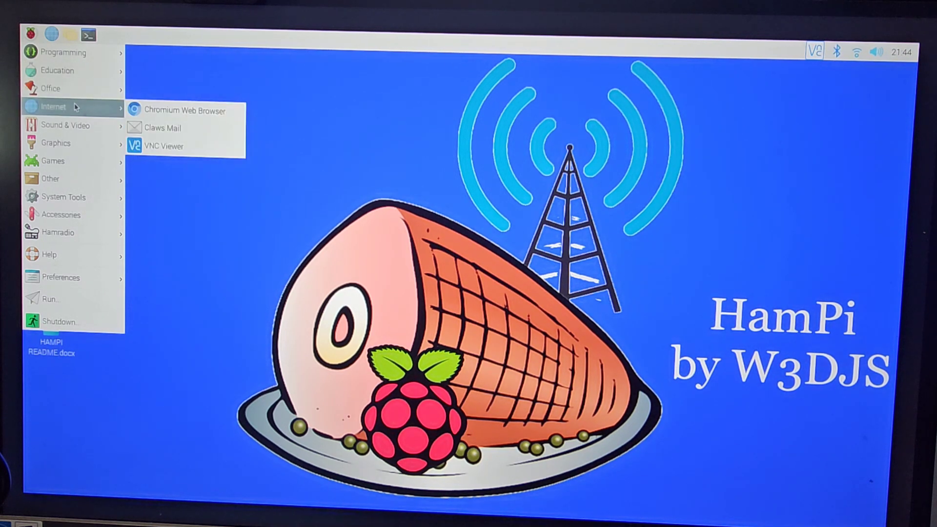
mouse_move(66, 125)
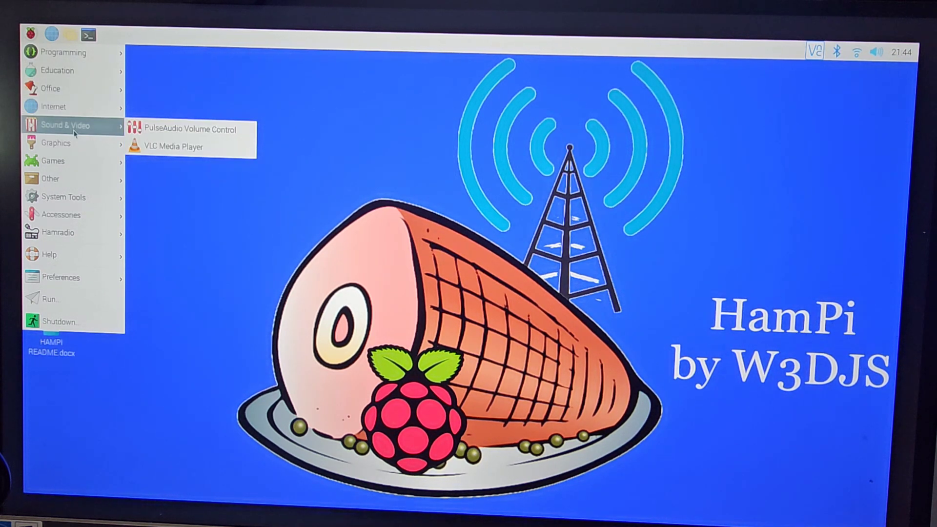
mouse_move(55, 143)
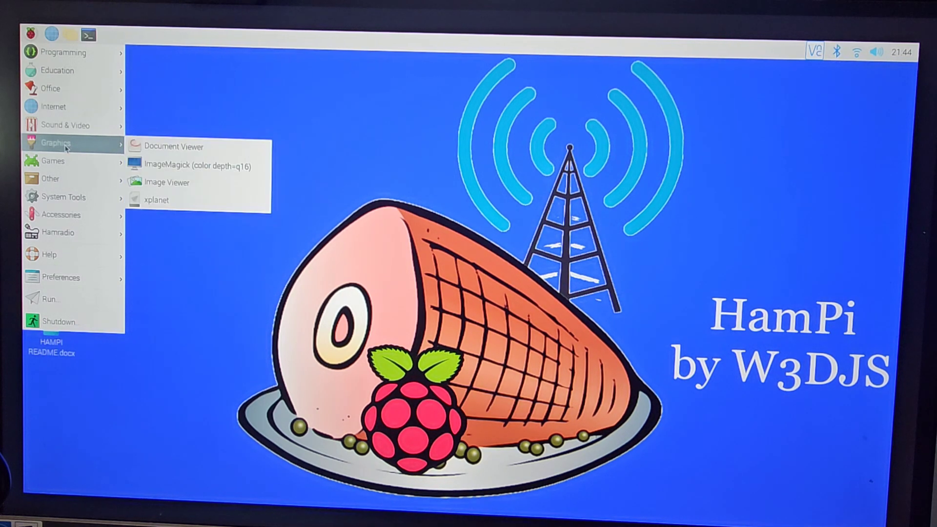
mouse_move(52, 160)
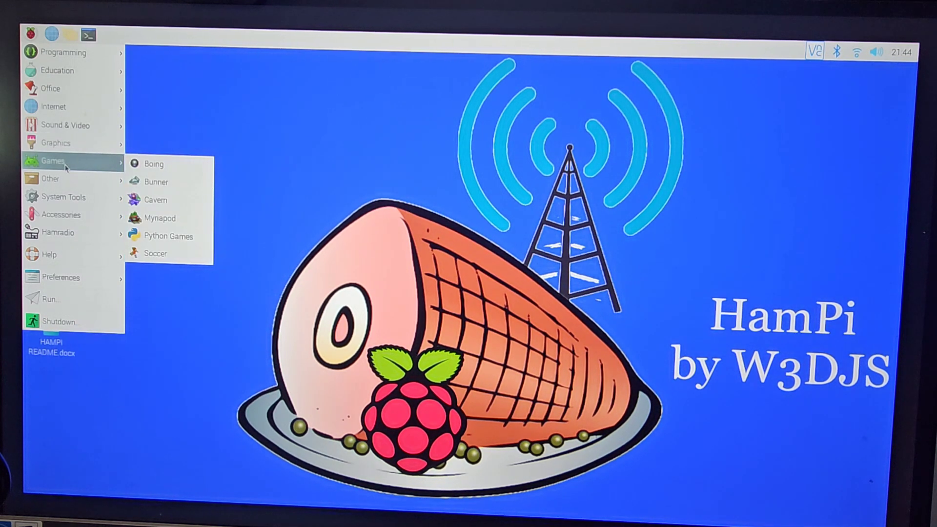
mouse_move(50, 179)
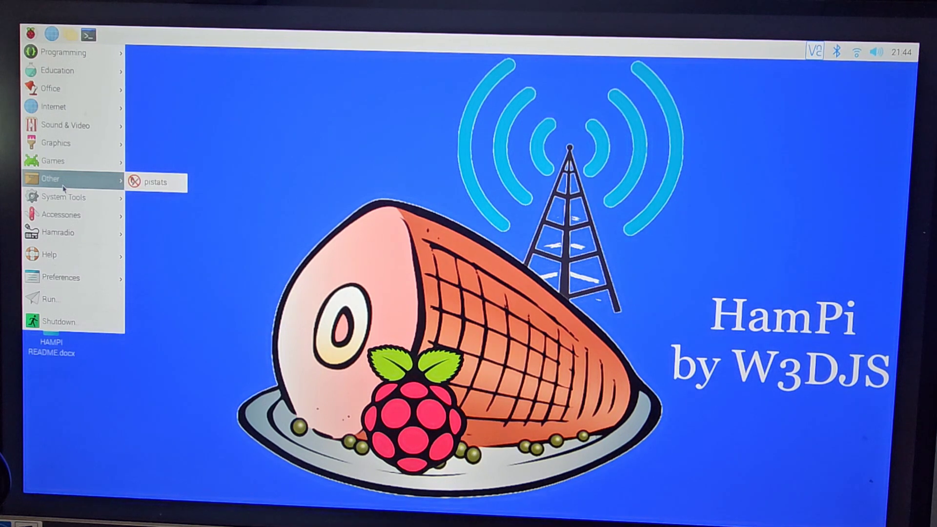
mouse_move(64, 197)
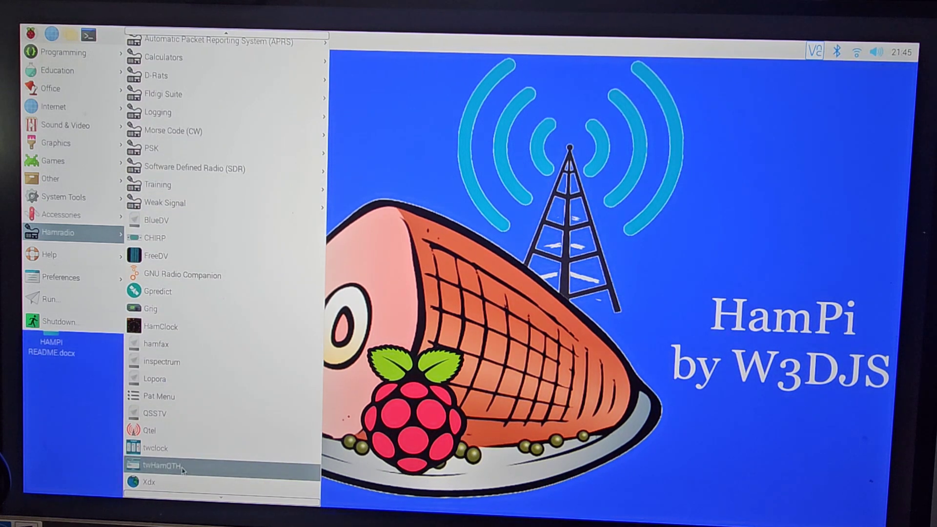
mouse_move(154, 448)
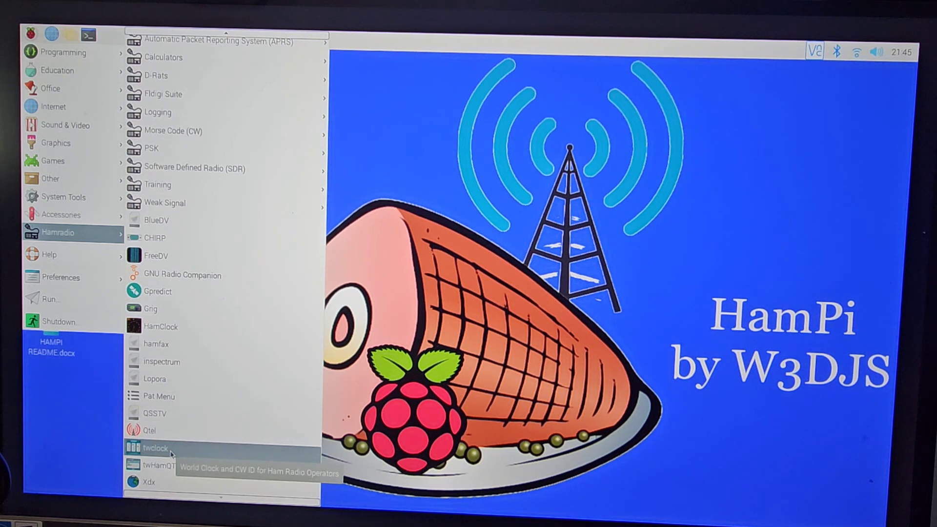
- Launch the twclock world clock, then reopen the application menu for Xnec2c
click(154, 448)
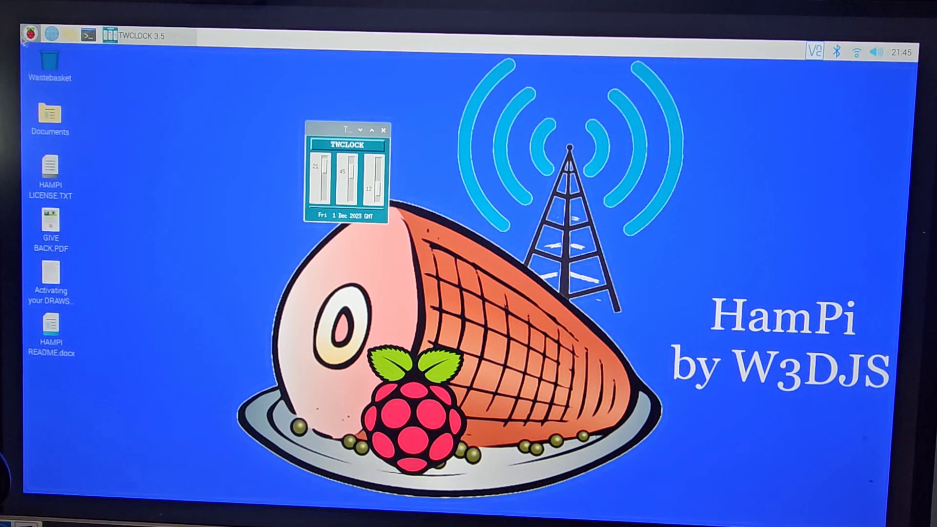
click(27, 35)
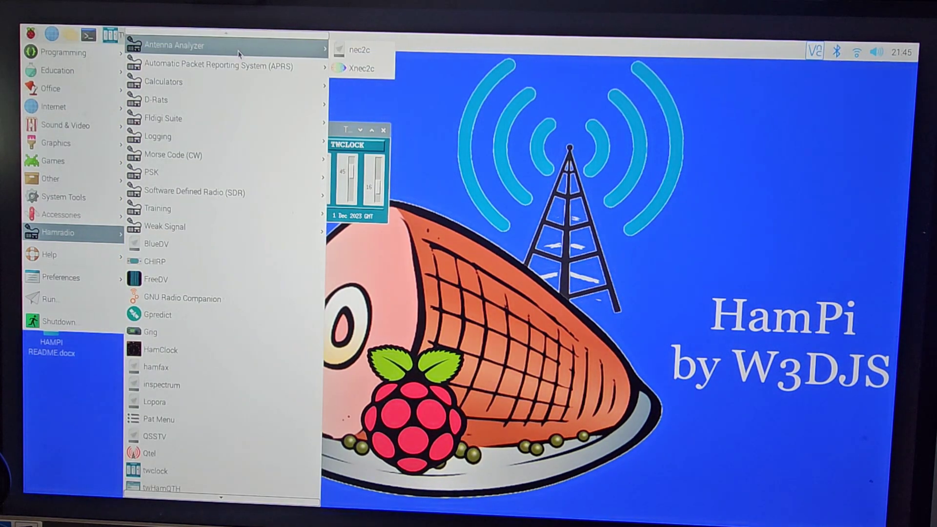
mouse_move(358, 49)
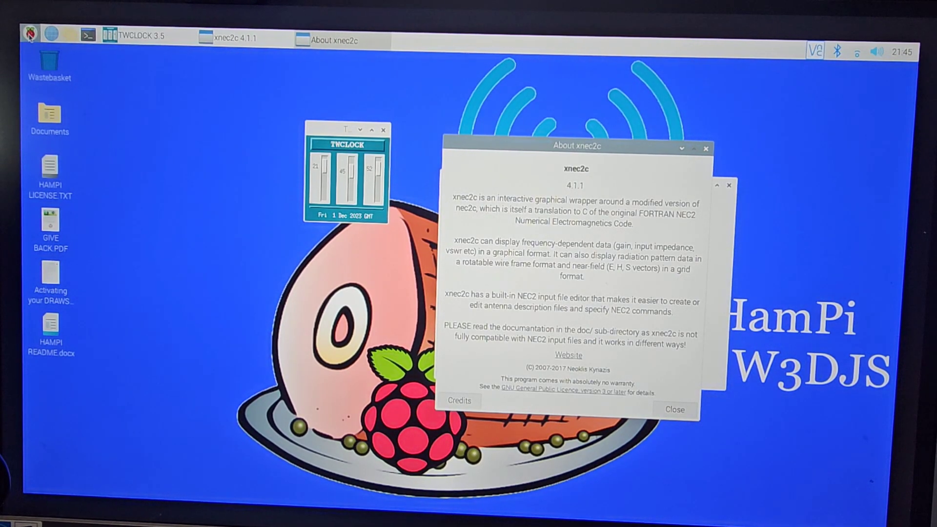
- Start Flrig from the Hamradio > Fldigi Suite menu
click(29, 34)
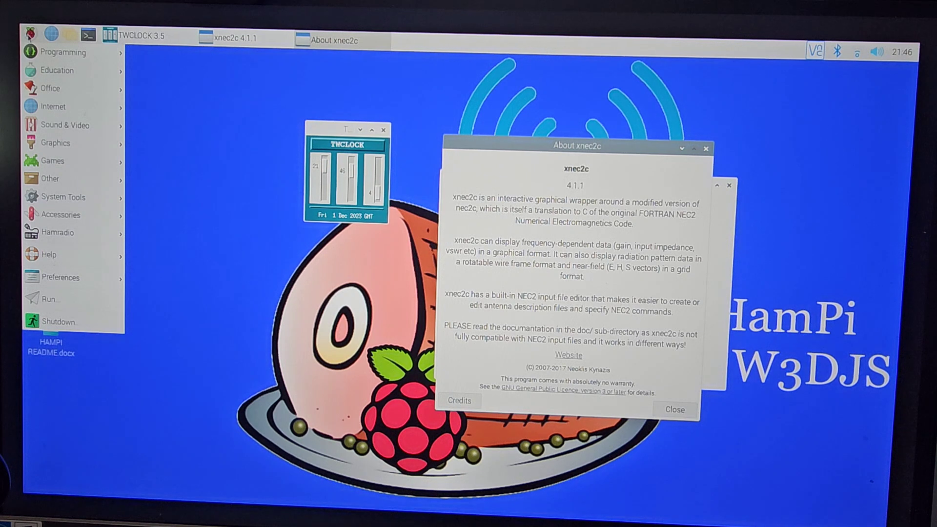
mouse_move(63, 197)
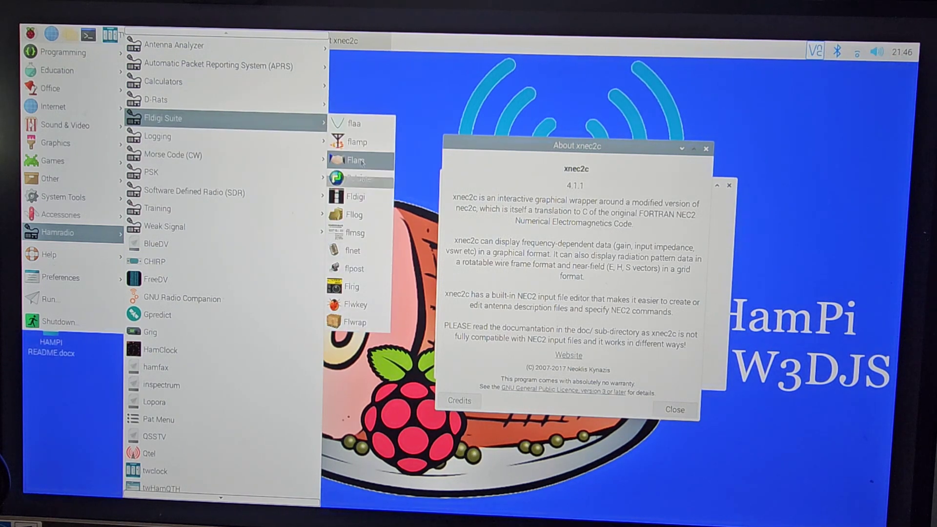
mouse_move(352, 286)
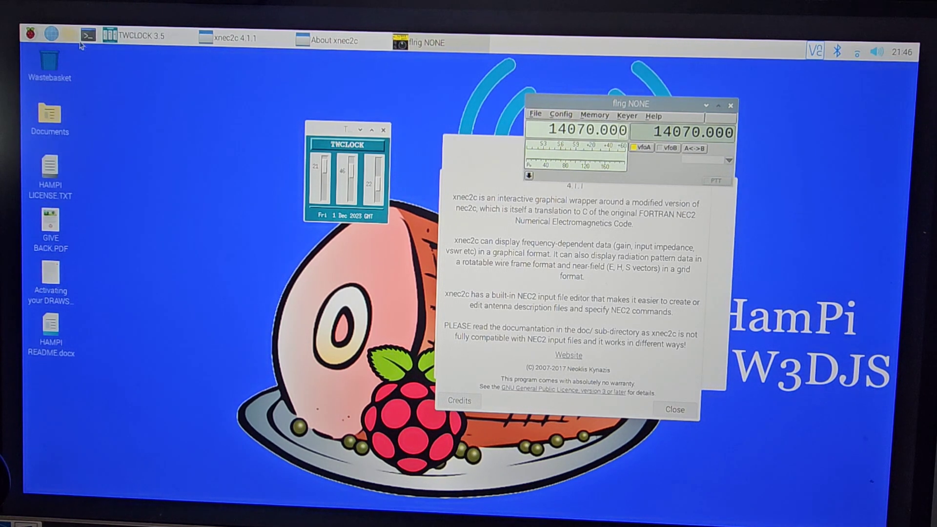
click(27, 35)
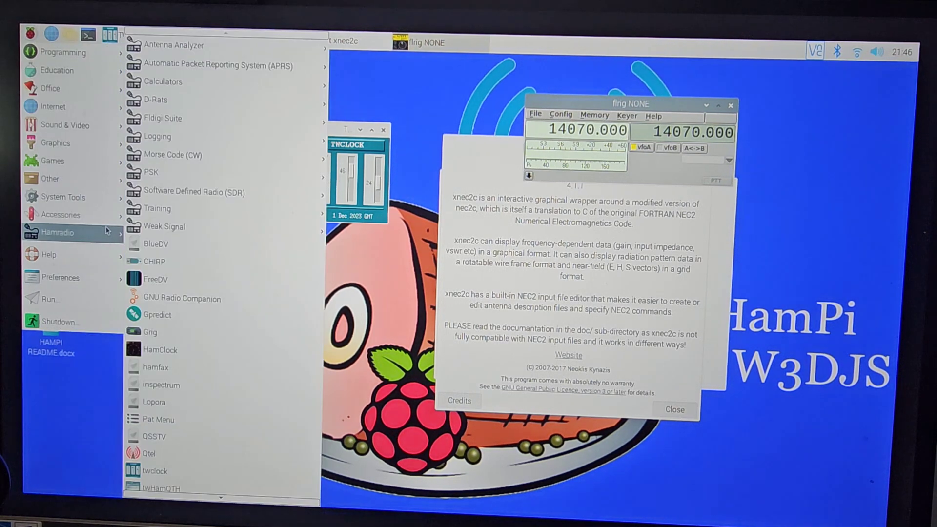
mouse_move(165, 226)
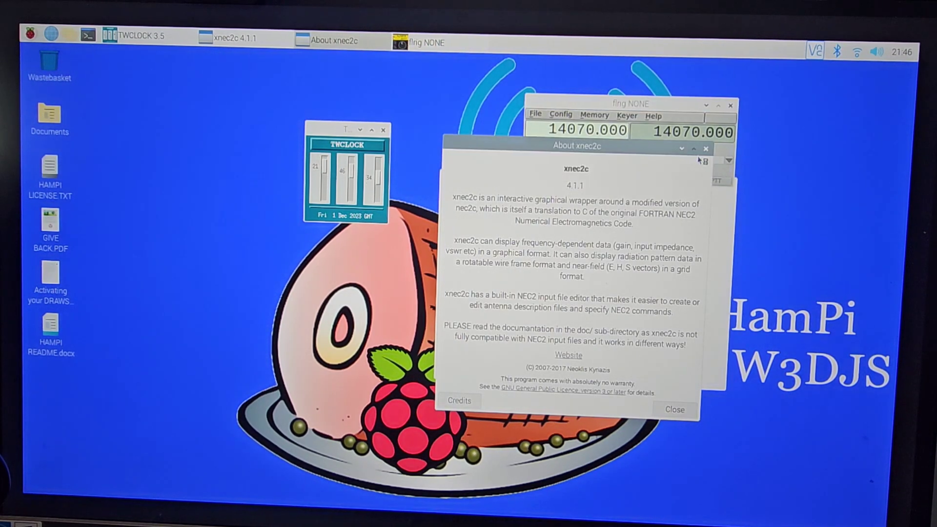
- Close the xnec2c window and launch GridTracker from the Hamradio menu
click(674, 411)
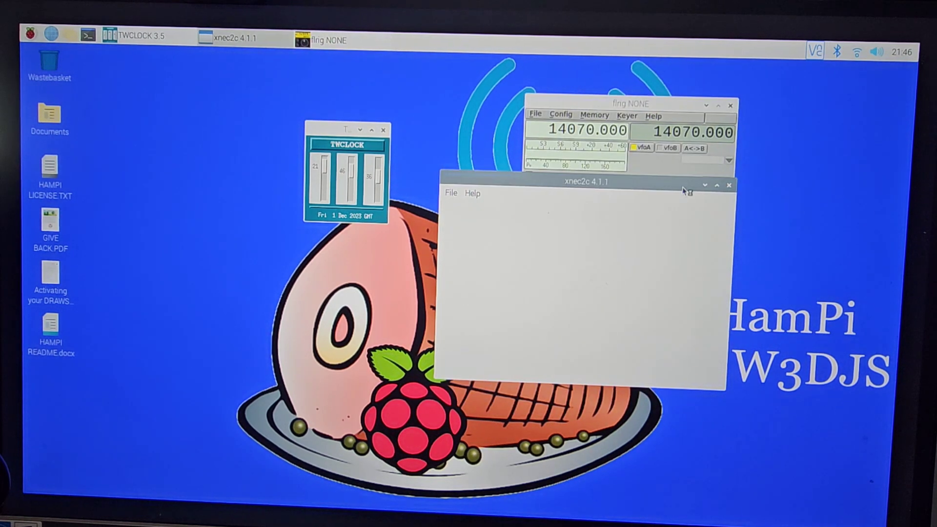
click(729, 184)
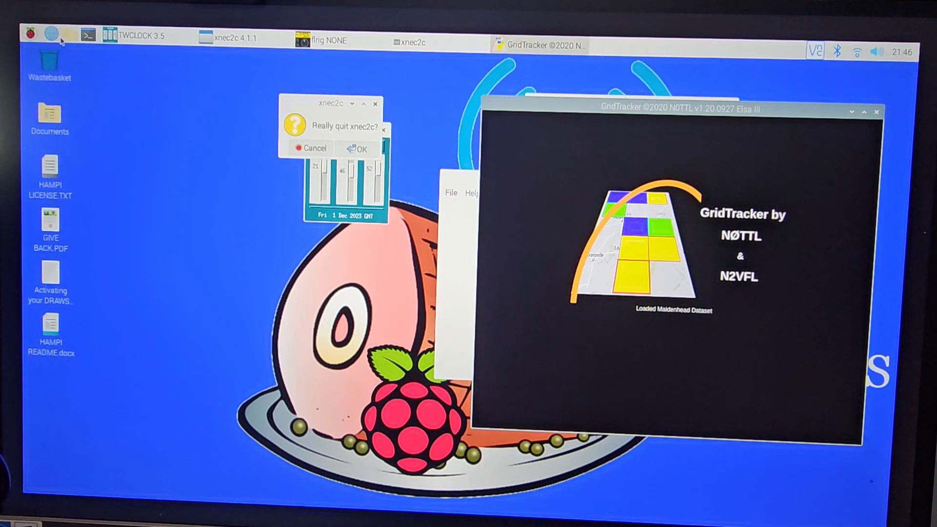
click(29, 35)
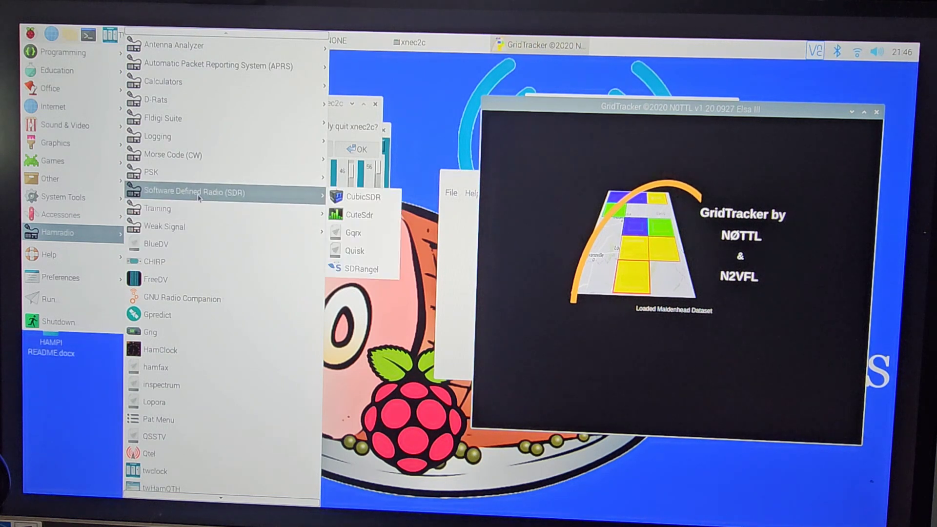
mouse_move(362, 196)
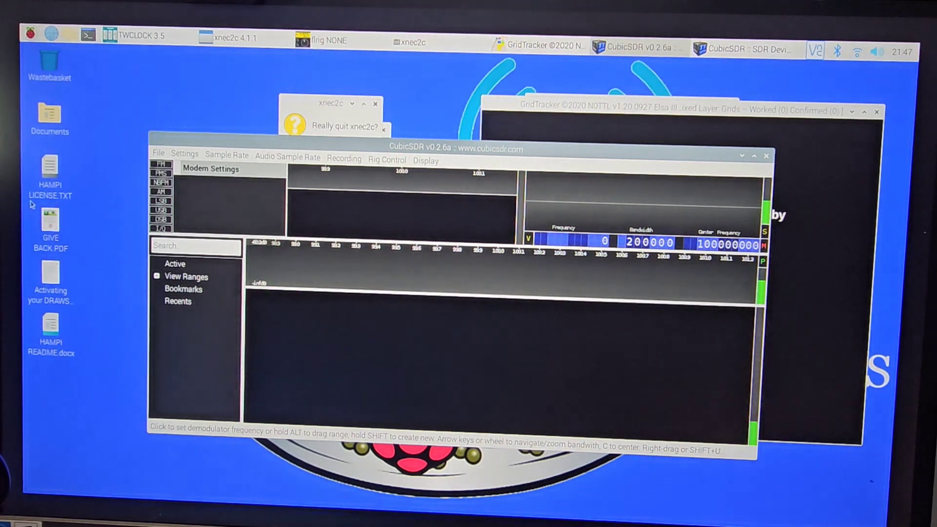
mouse_move(49, 36)
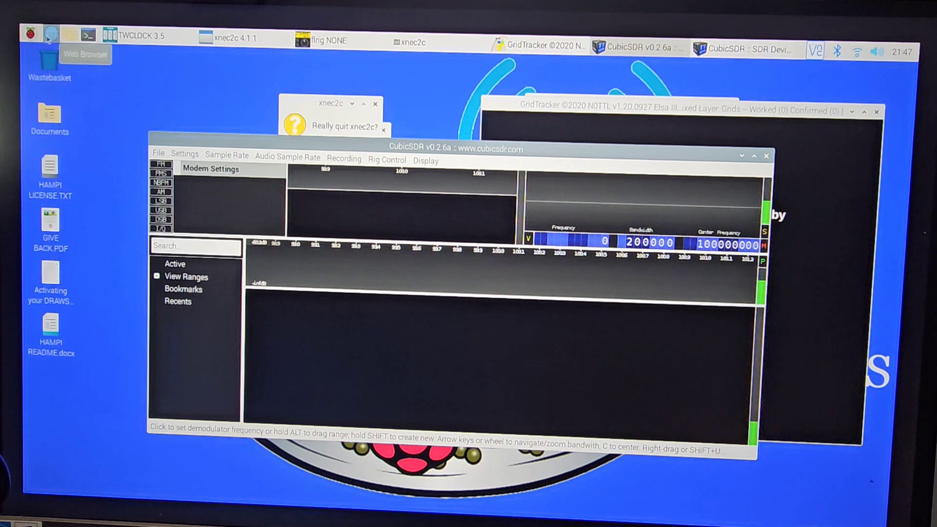
- Launch CubicSDR from Hamradio > Software Defined Radio (SDR)
click(29, 34)
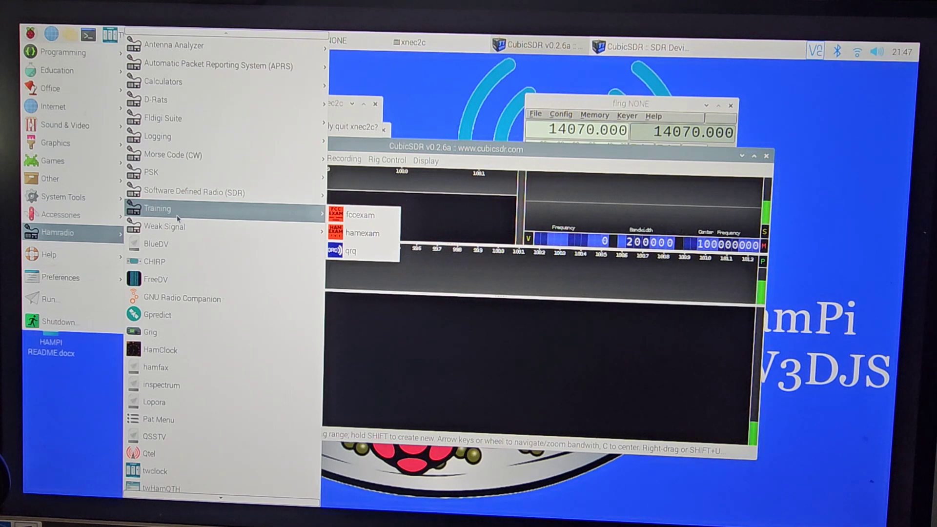
mouse_move(151, 172)
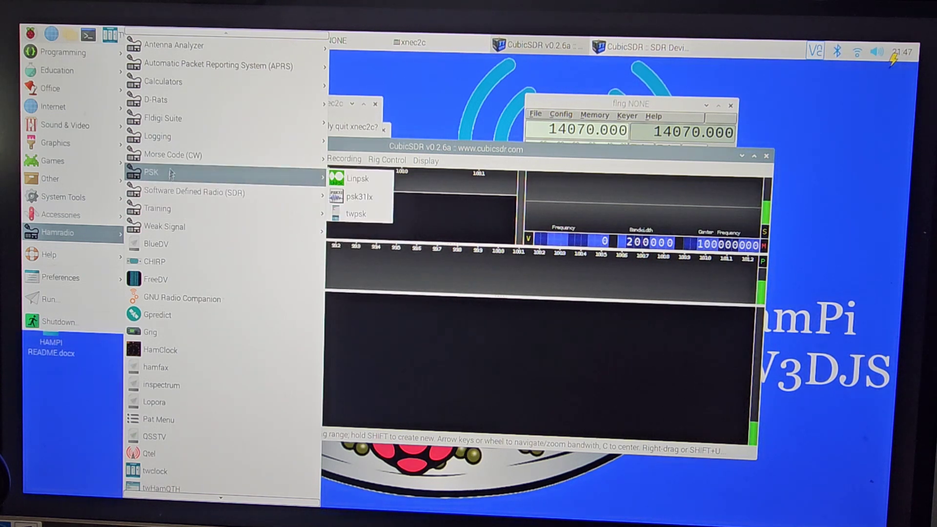
mouse_move(157, 136)
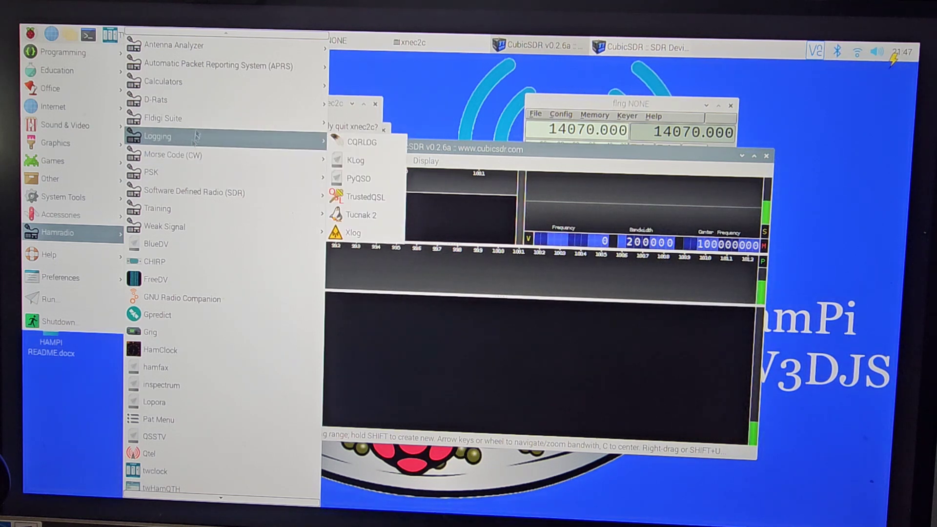
mouse_move(174, 99)
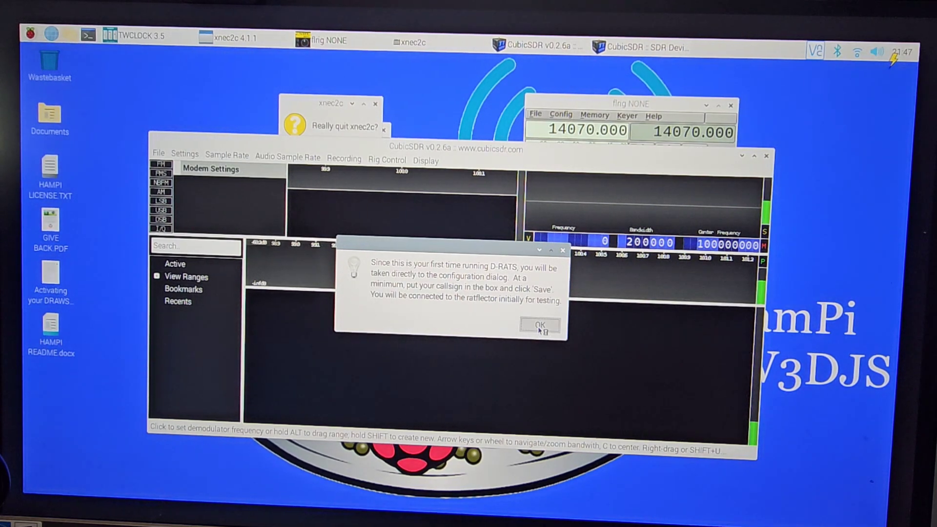
- Dismiss the D-RATS first-run configuration notice
click(539, 325)
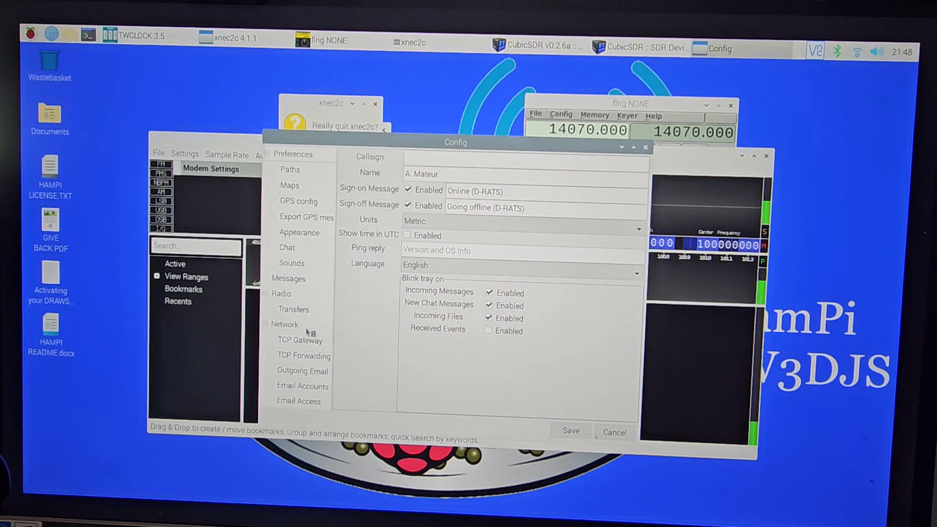
- Start Chromium from the taskbar Web Browser icon on a new tab
click(51, 36)
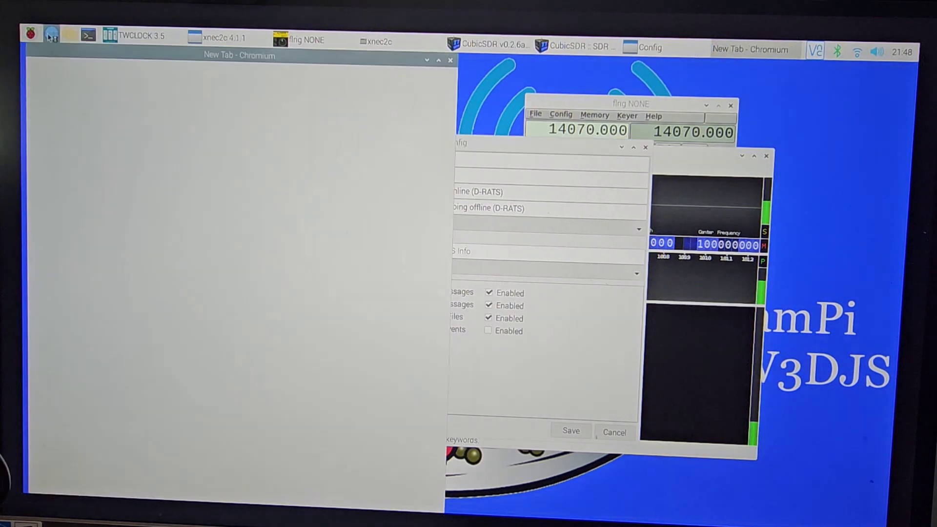
click(239, 55)
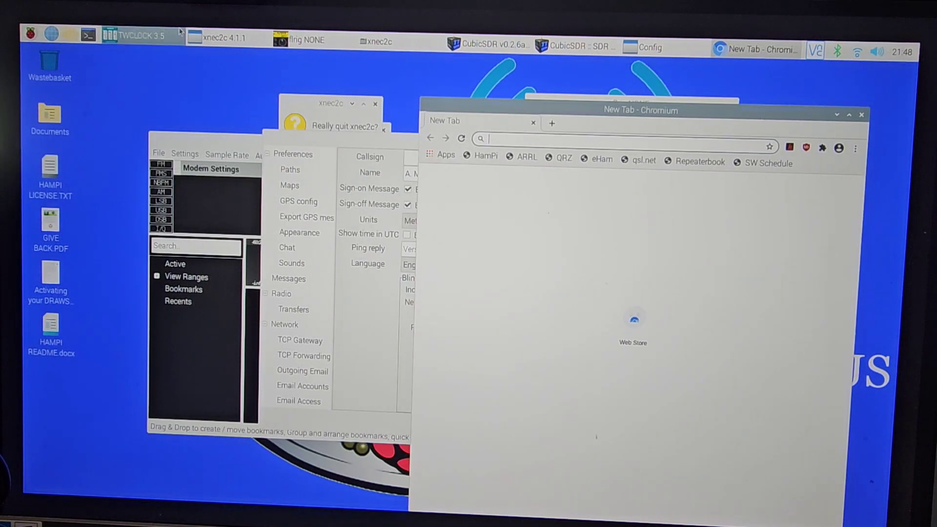
click(29, 35)
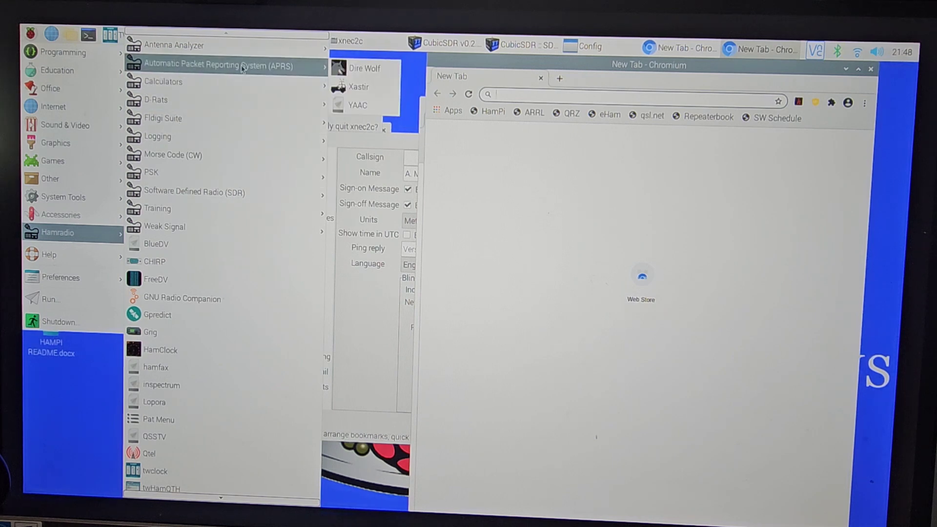
mouse_move(260, 37)
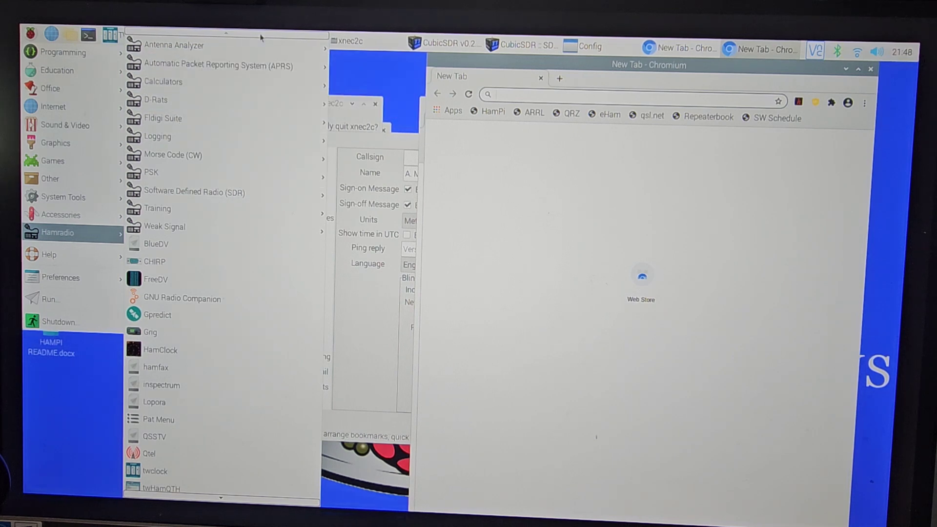
mouse_move(174, 45)
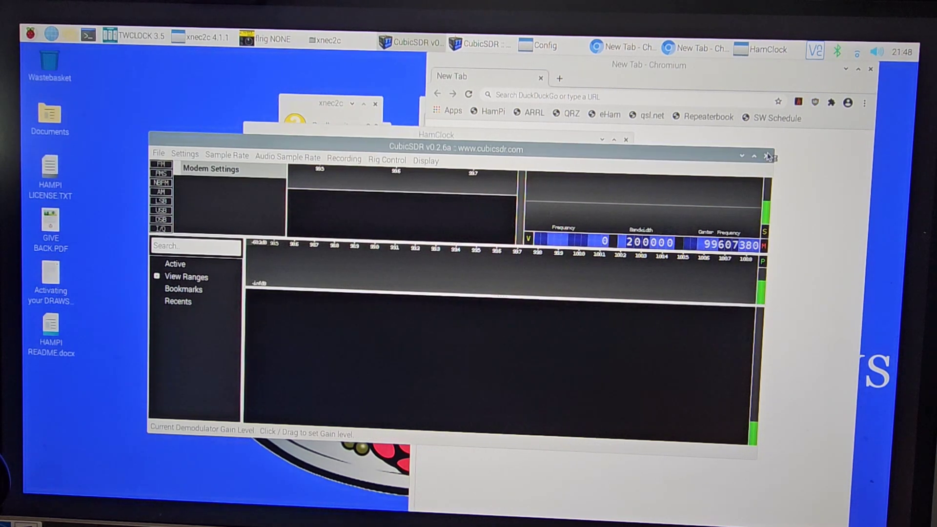
- Close CubicSDR to reveal HamClock's version 3.01 update prompt
click(769, 155)
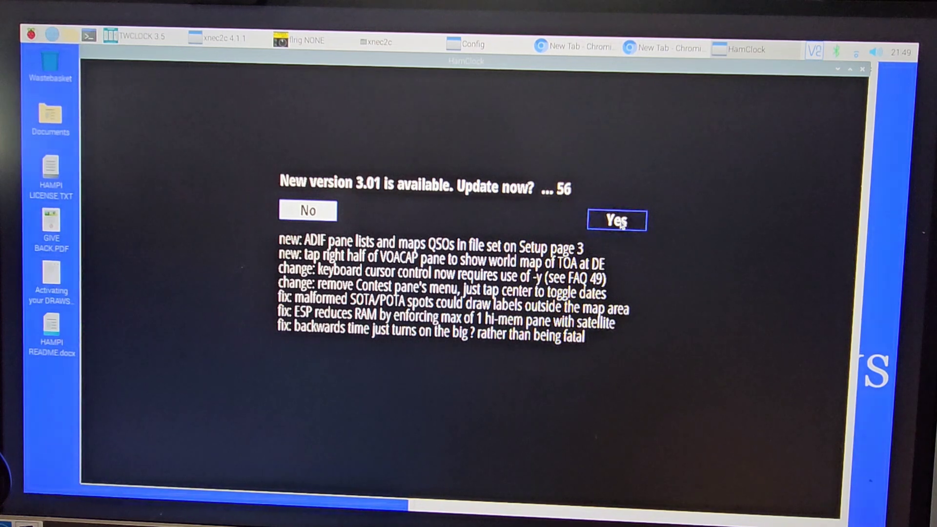
- Accept the HamClock update to version 3.01
click(616, 221)
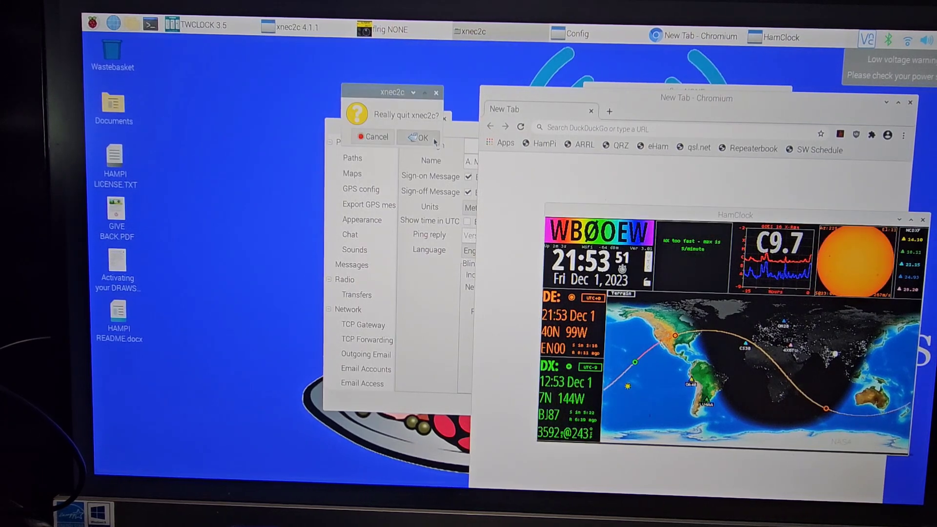
- Confirm quitting xnec2c, then reopen the application menu for FreeDV
click(421, 138)
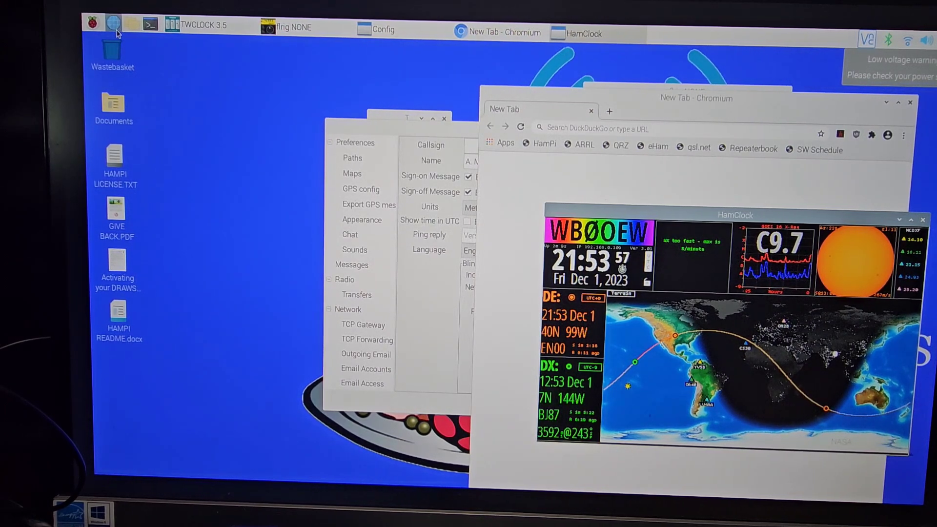
mouse_move(112, 23)
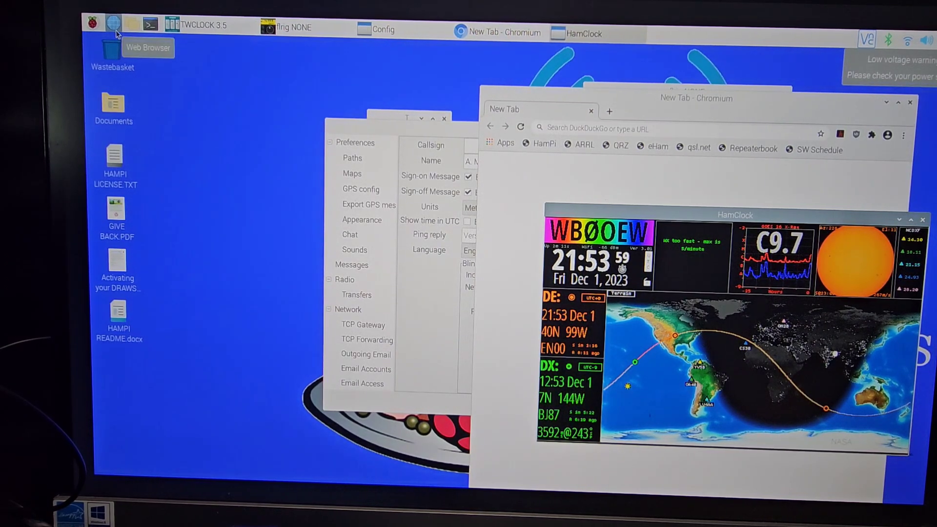
click(94, 24)
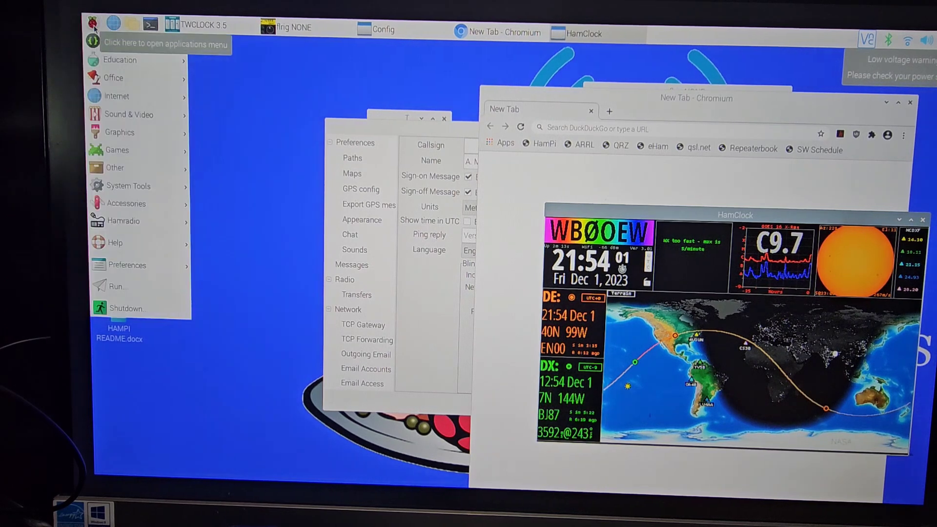
mouse_move(114, 78)
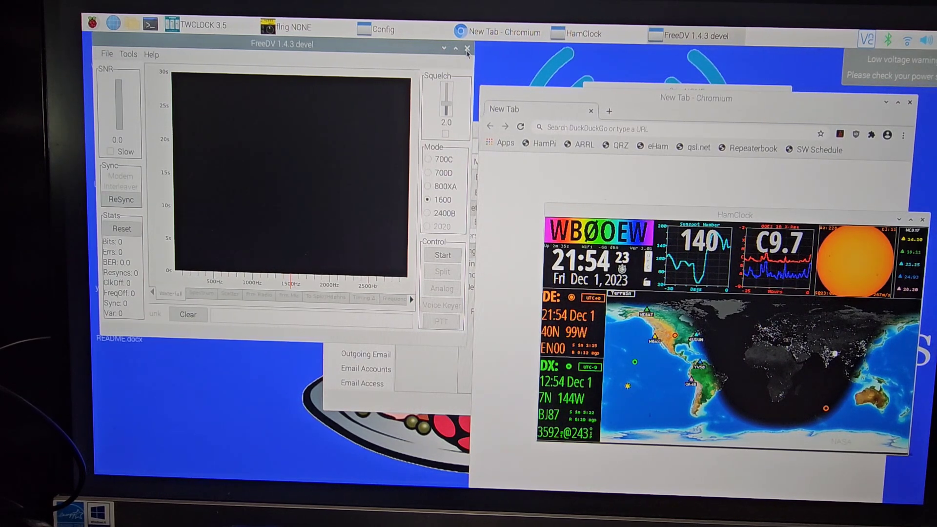
- Close the FreeDV window and start BlueDV for Linux from the applications menu
click(466, 48)
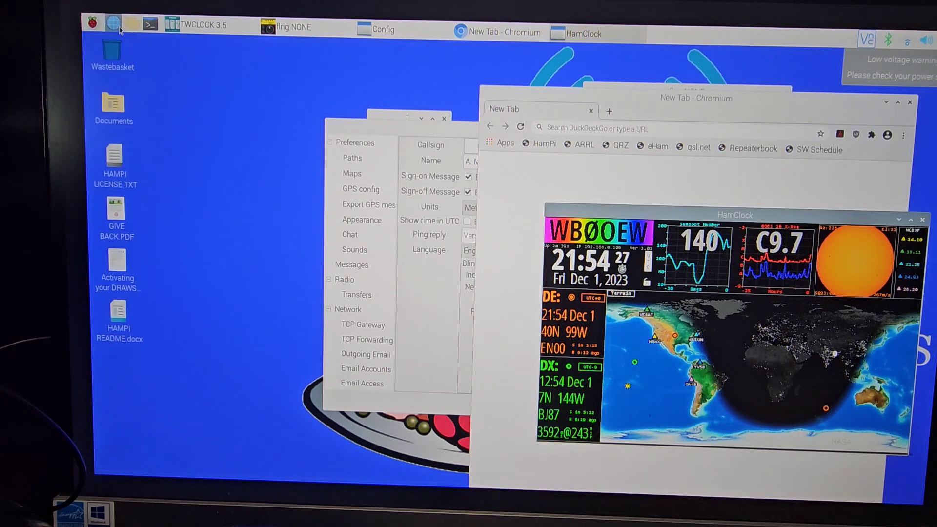
click(94, 24)
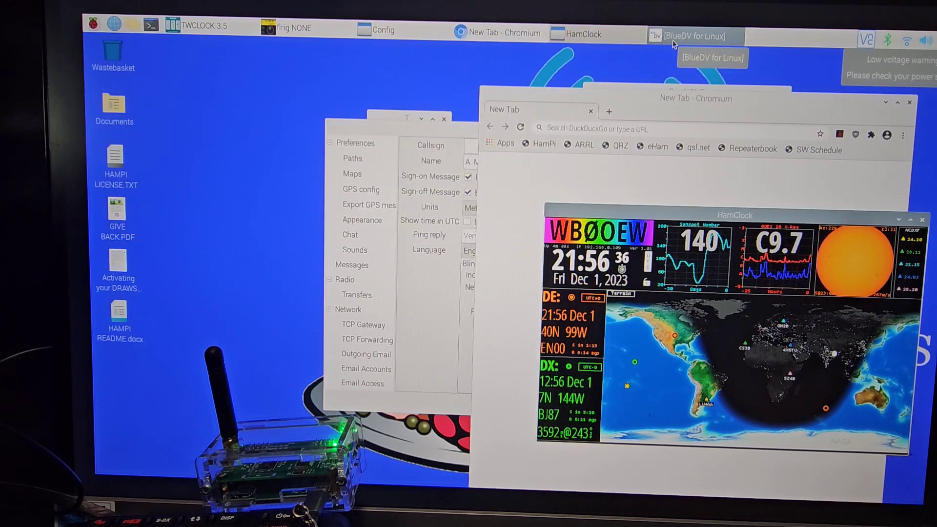
- Close the Chromium window and quit D-RATS from its error dialog
click(693, 36)
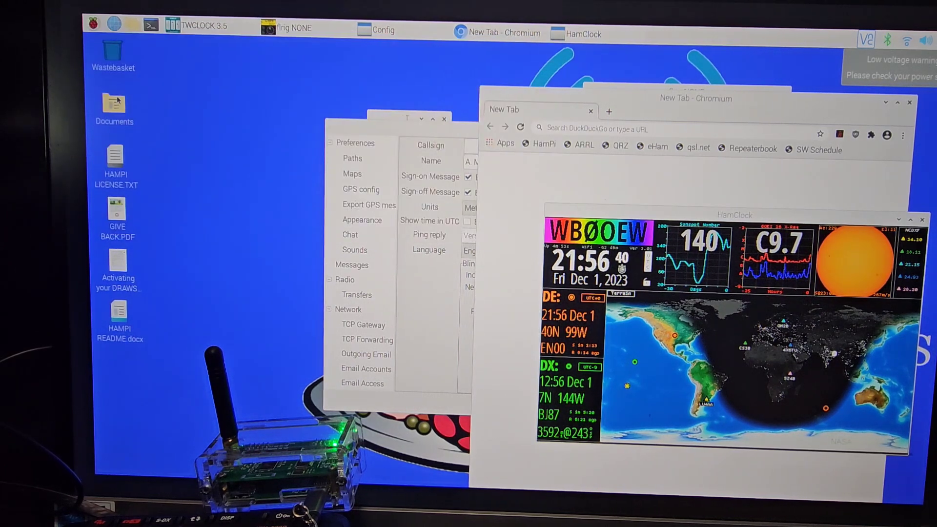
mouse_move(668, 201)
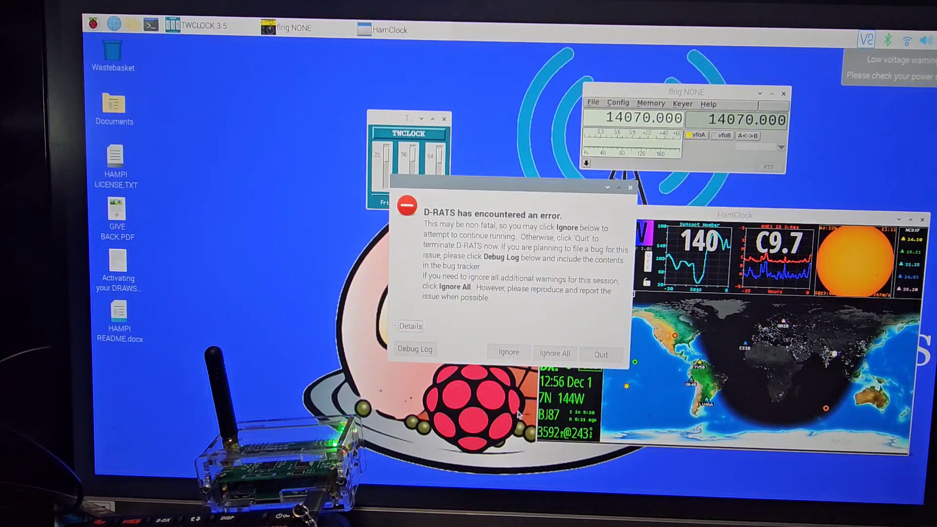
click(509, 351)
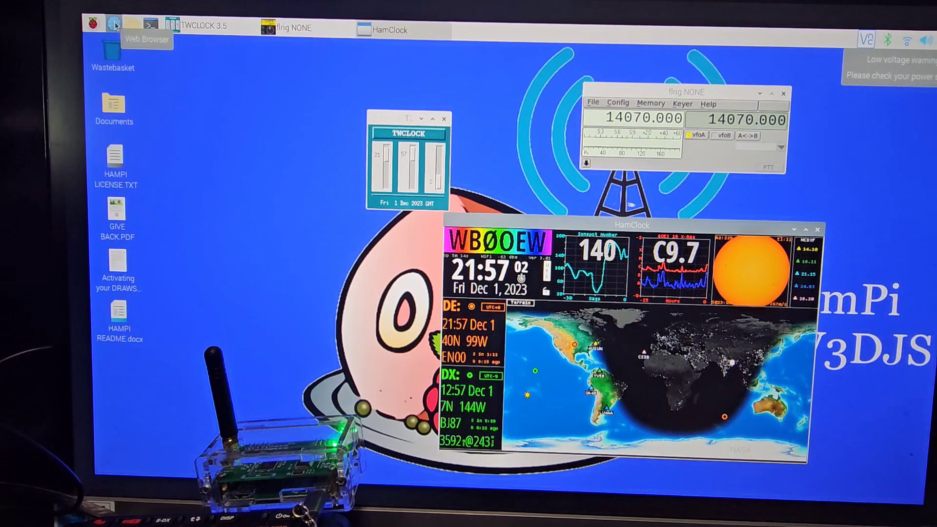
- Launch BlueDV and show its Menu with Setup, Download DSTAR hosts and Exit
click(91, 26)
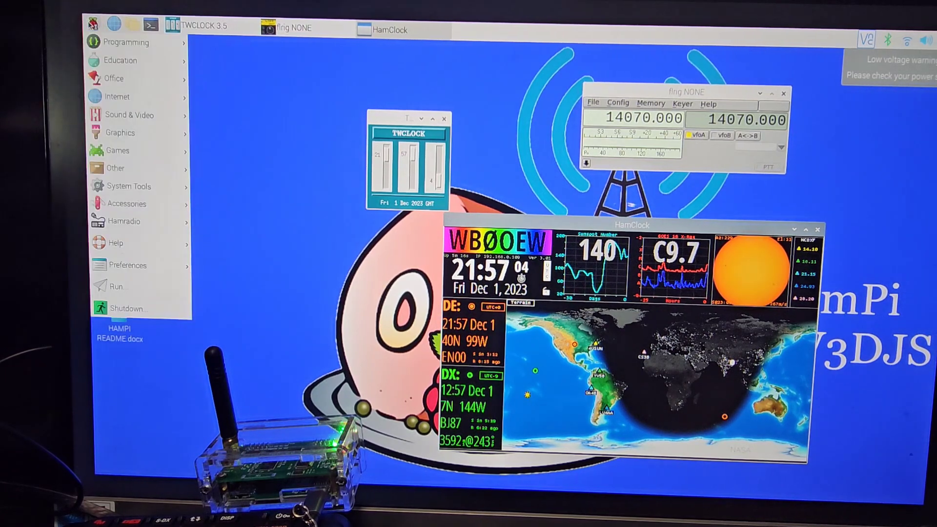
click(127, 204)
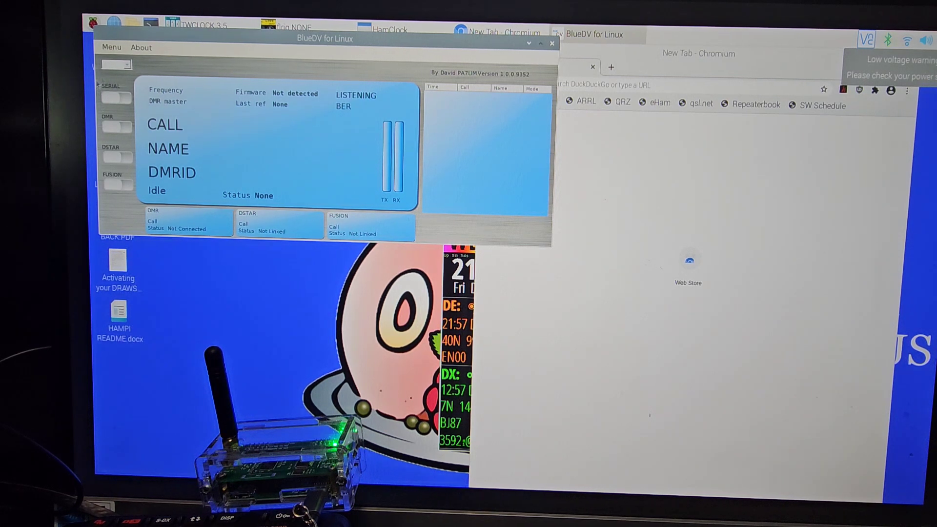
click(111, 47)
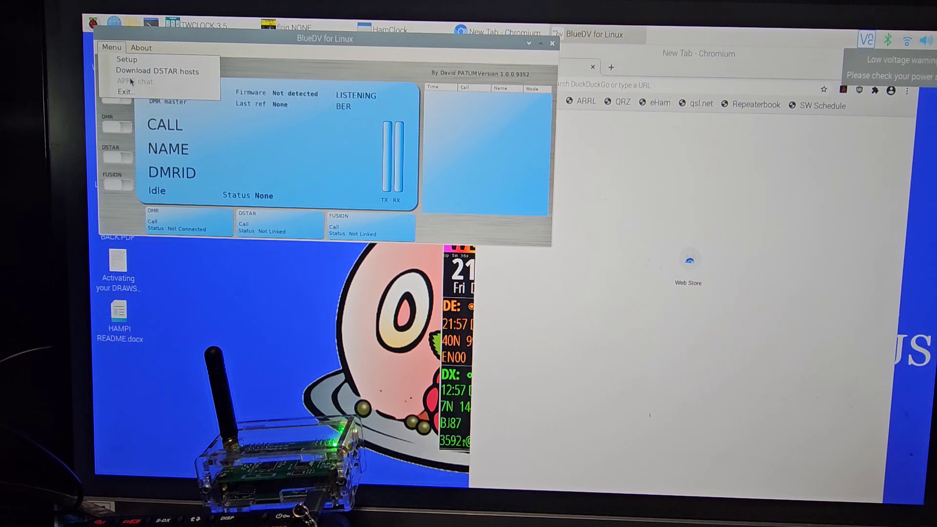
mouse_move(126, 60)
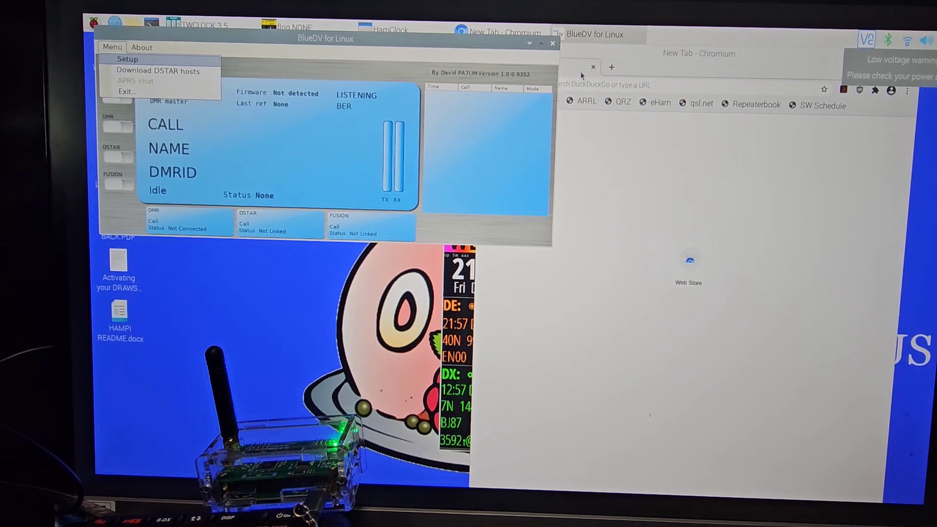
- Set callsign M0R and frequency 438575, enable Fusion at start and RX/TX colours, and save
click(127, 58)
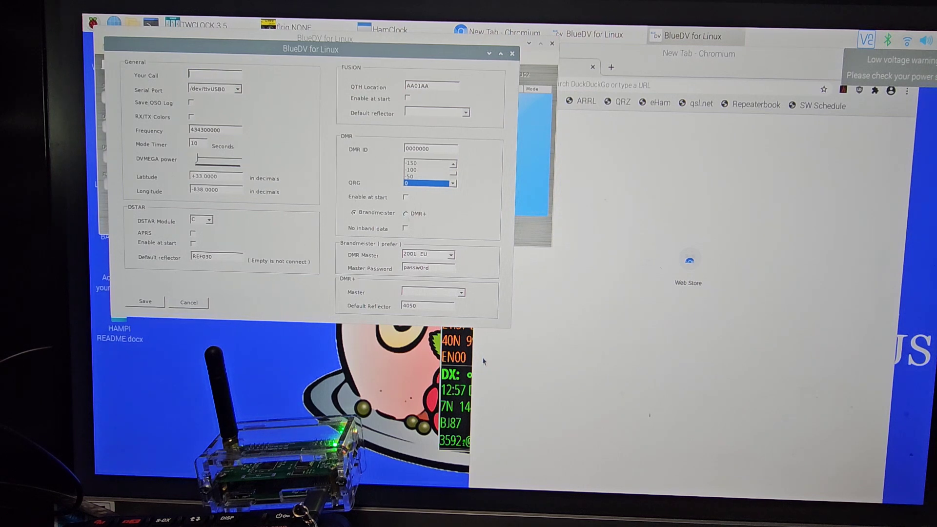
mouse_move(491, 369)
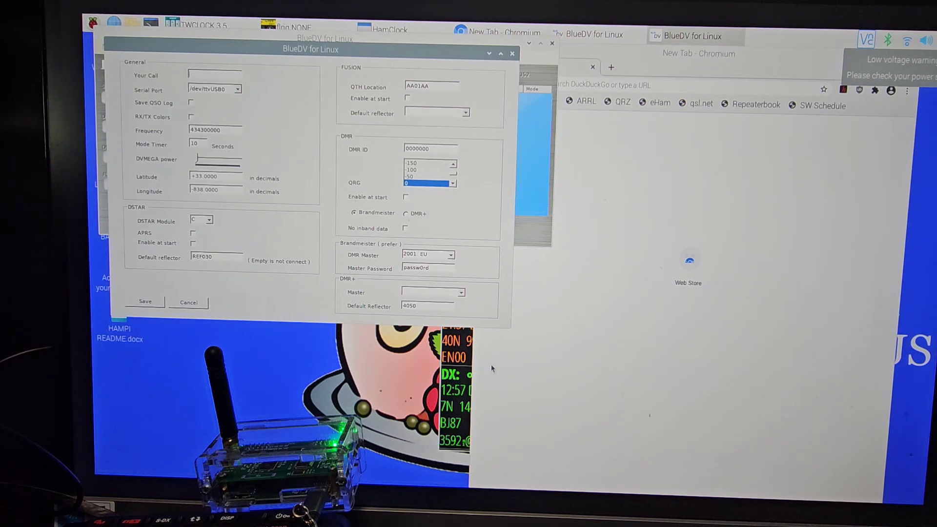
text(M0R)
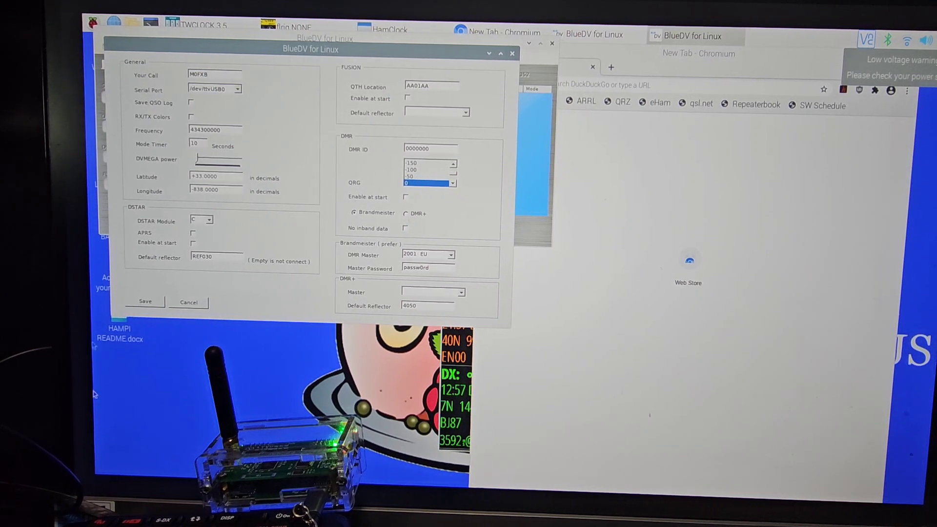
click(237, 88)
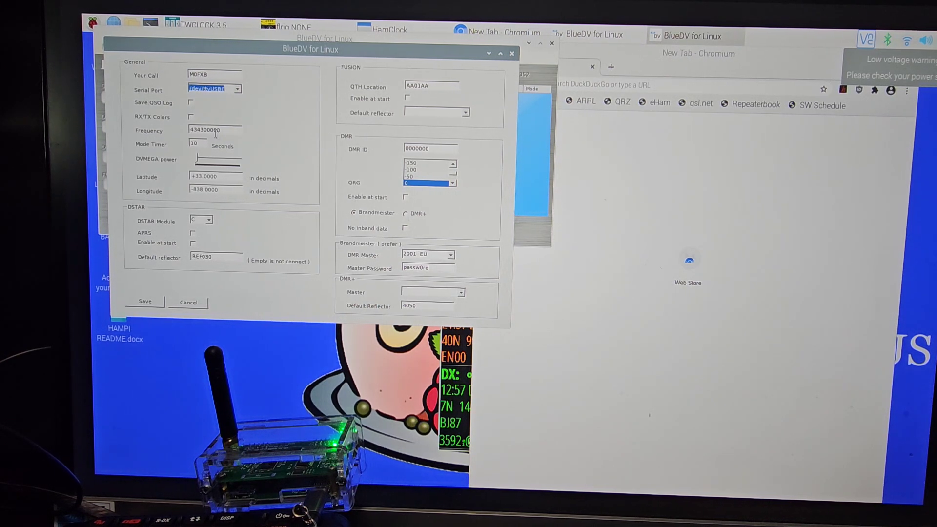
triple_click(214, 131)
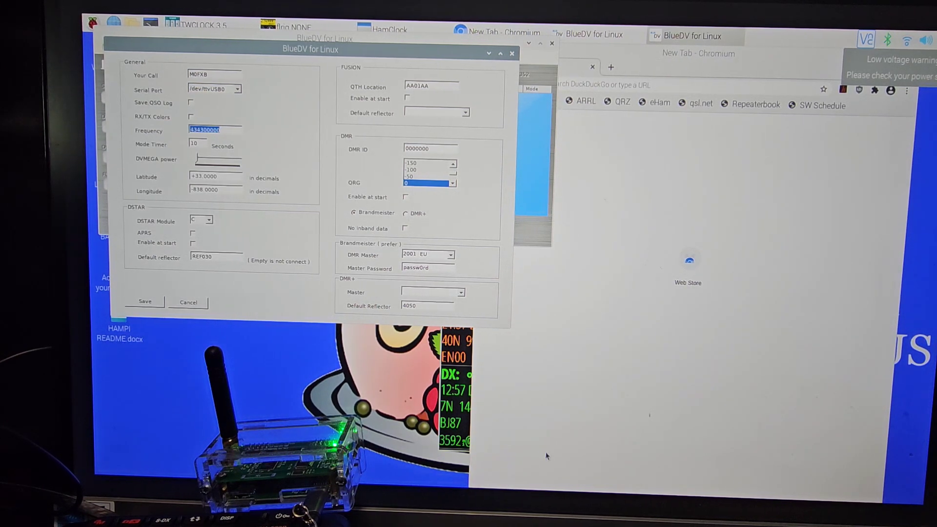
text(438575)
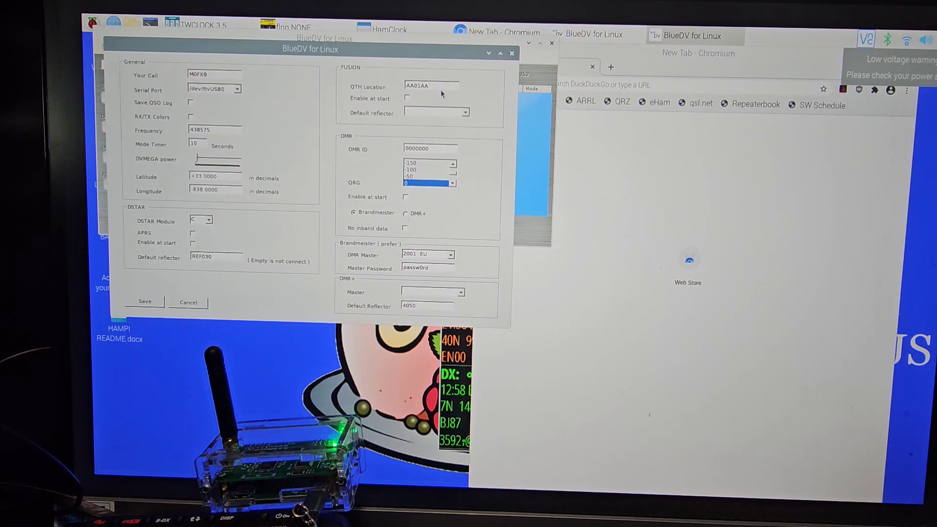
click(406, 98)
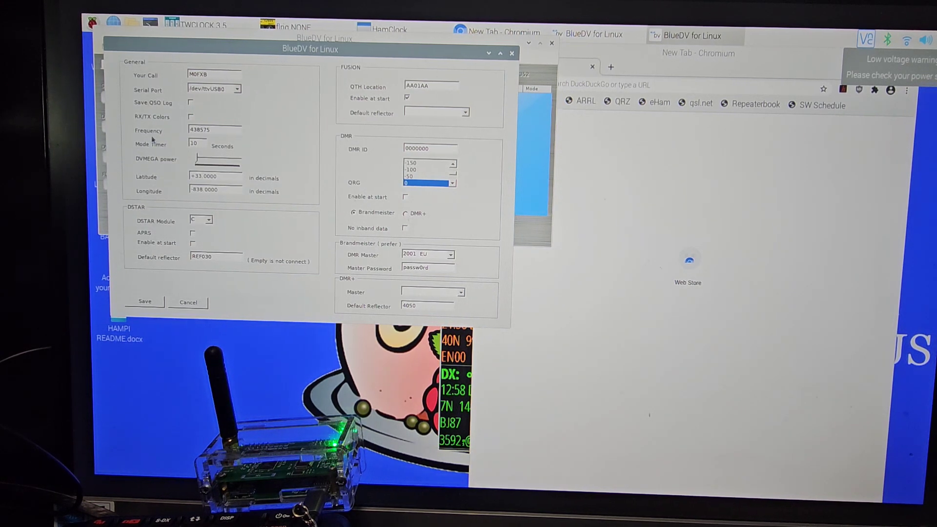
click(192, 117)
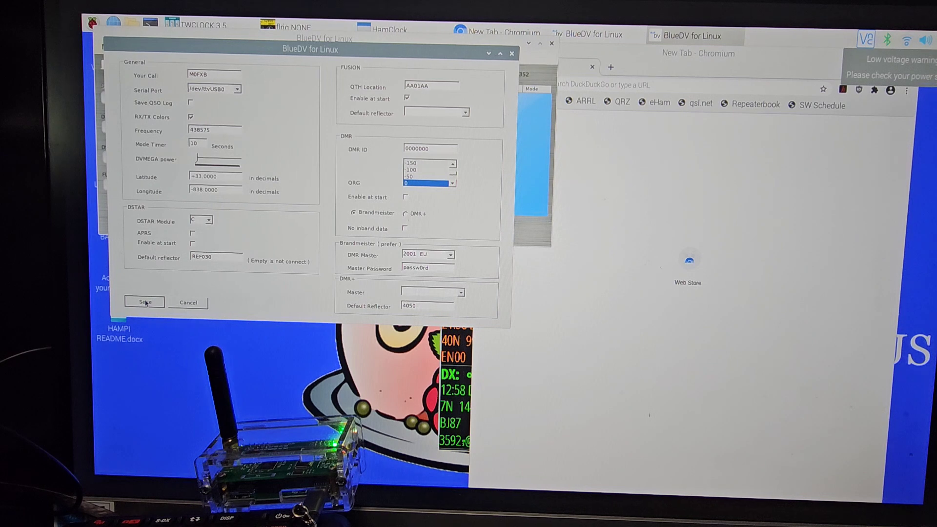
click(144, 301)
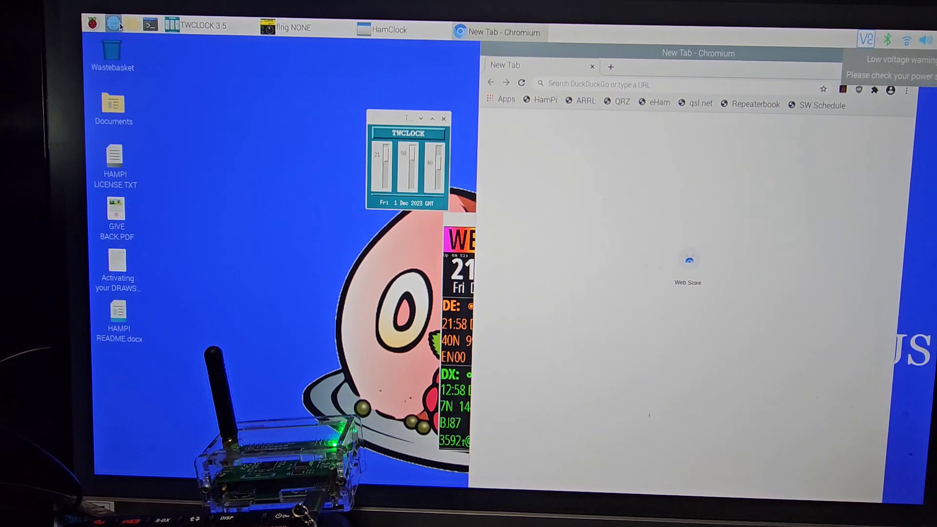
click(93, 24)
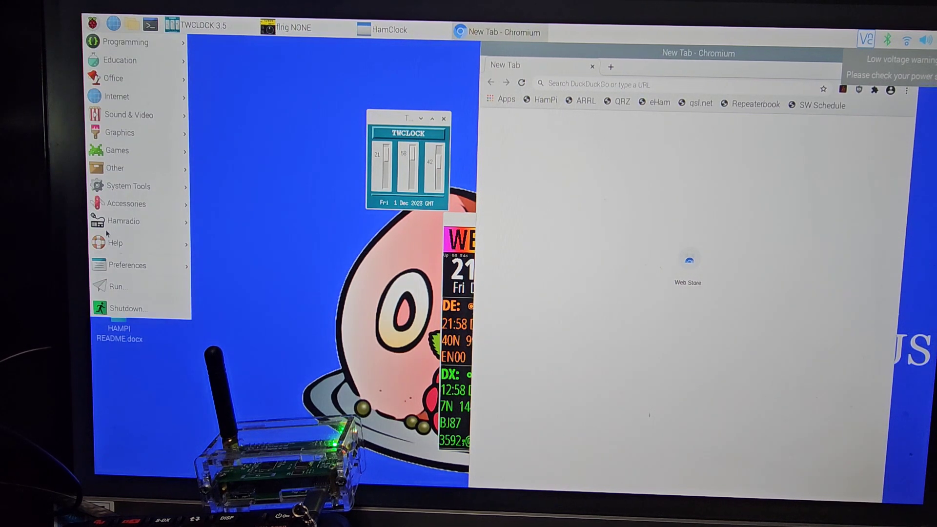
mouse_move(120, 168)
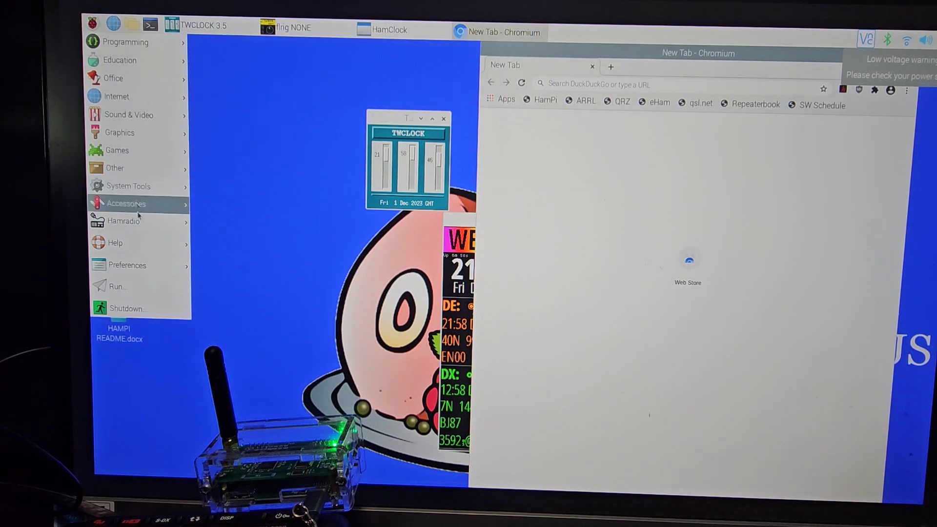
click(284, 196)
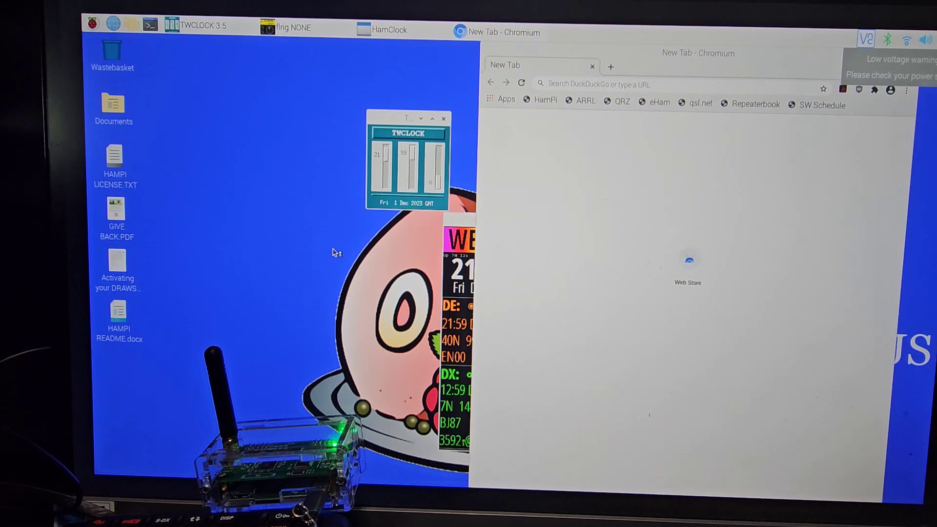
mouse_move(254, 170)
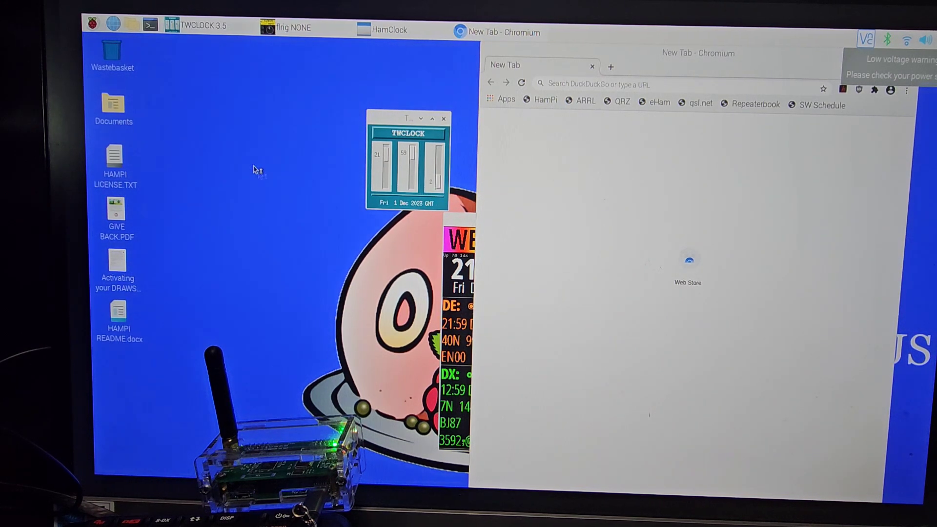
mouse_move(259, 229)
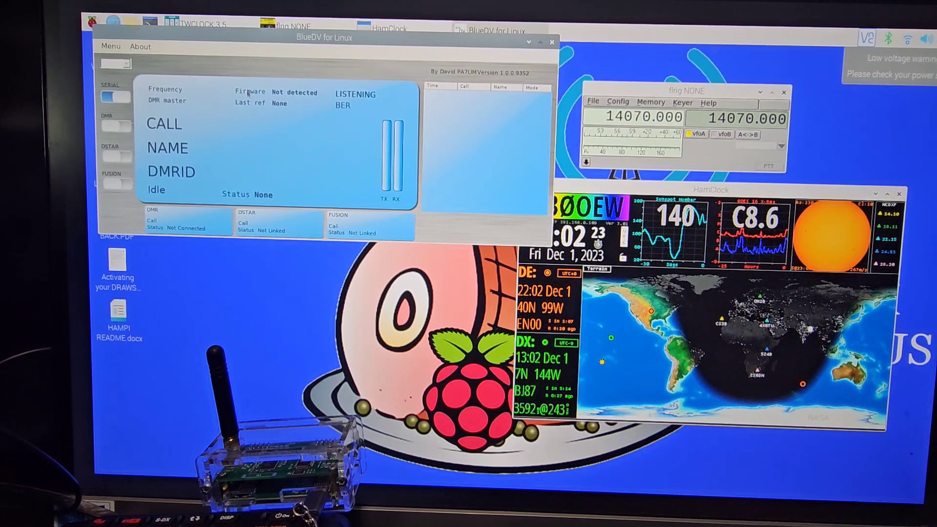
mouse_move(122, 165)
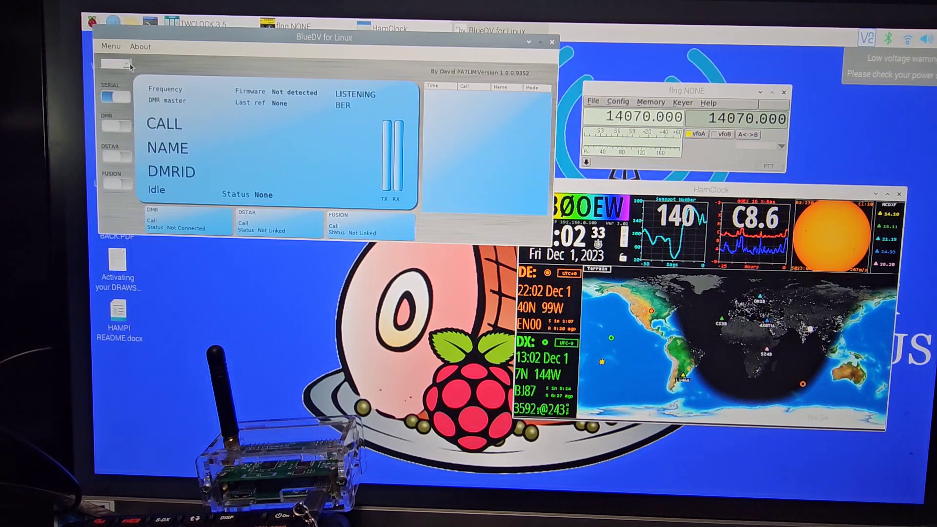
- Toggle the BlueDV port dropdown, then drag the window to the lower middle of the desktop
click(115, 96)
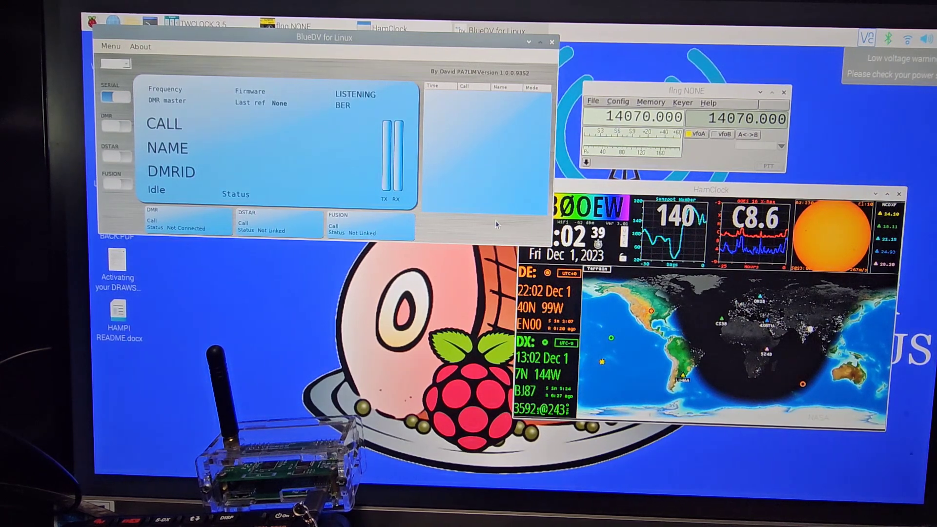
click(114, 96)
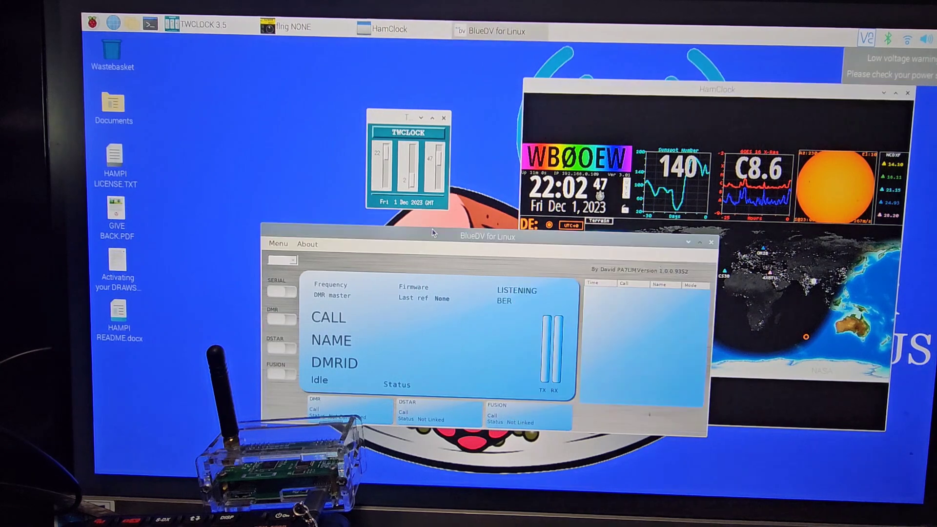
drag(466, 236, 717, 363)
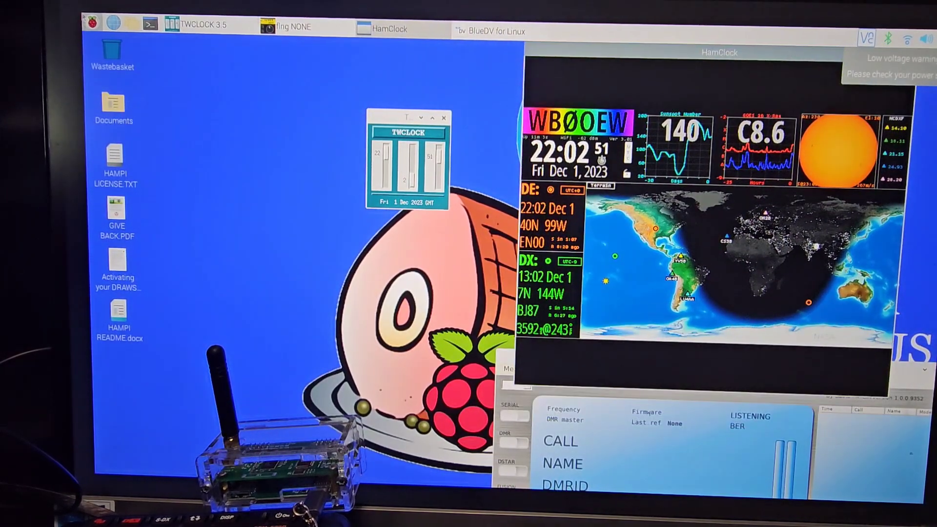
- Launch CHIRP from the Hamradio menu and dismiss its error-reporting notice with OK
click(91, 24)
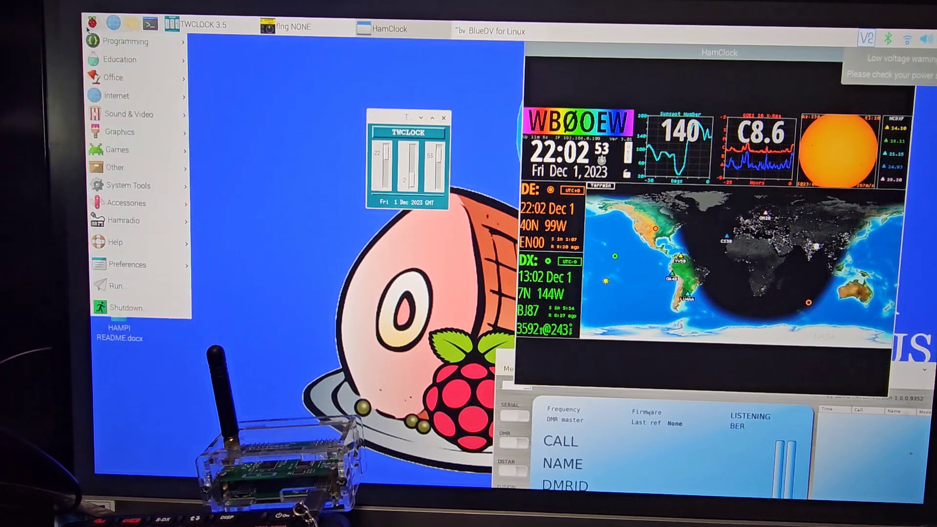
mouse_move(123, 221)
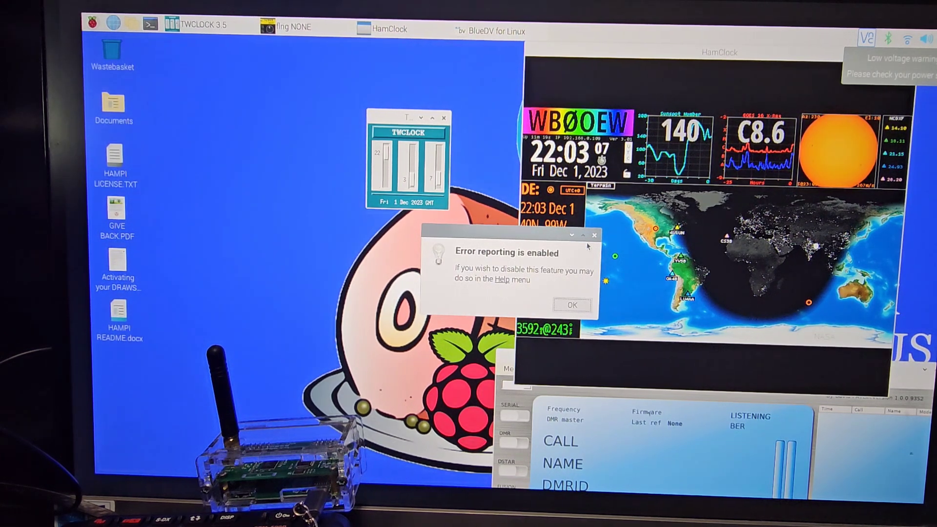
click(571, 304)
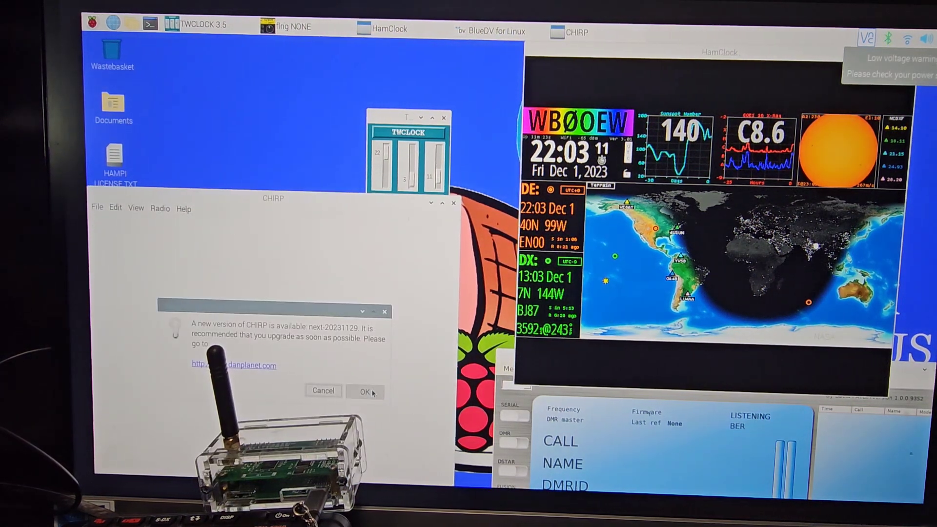
- Accept CHIRP's new-version prompt, scroll the downloads page and dismiss the consent popup
click(364, 392)
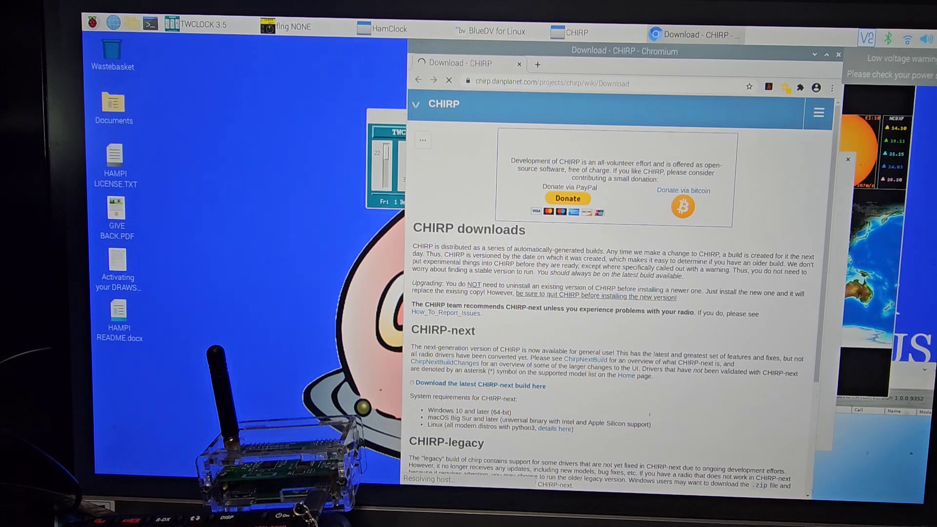
scroll(down, 3)
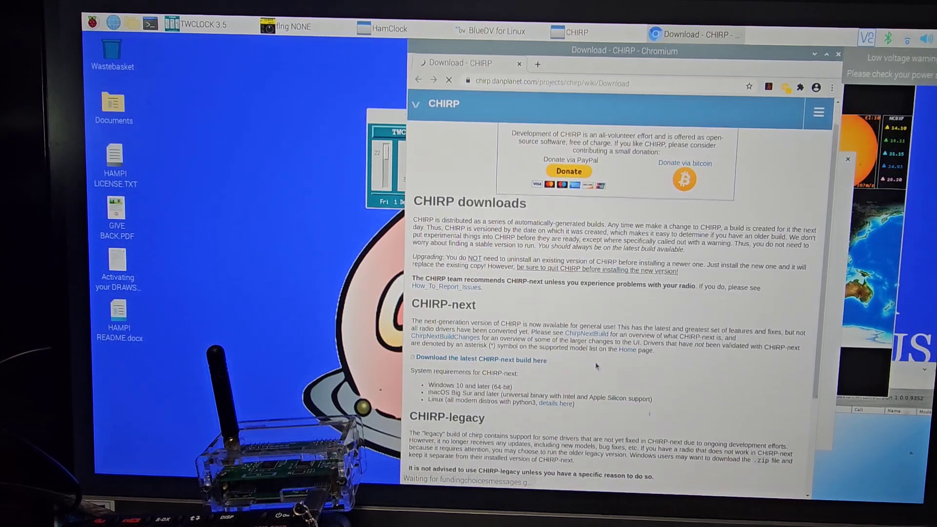
scroll(down, 3)
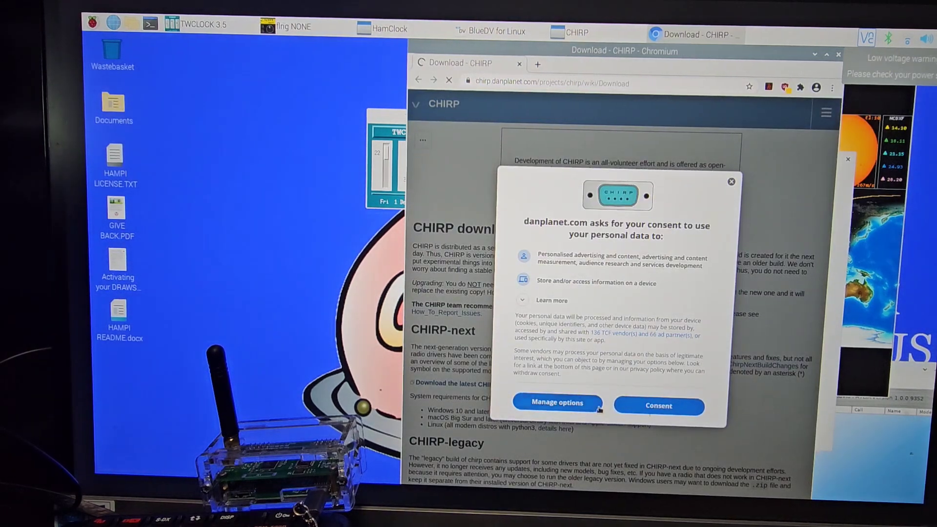
click(658, 405)
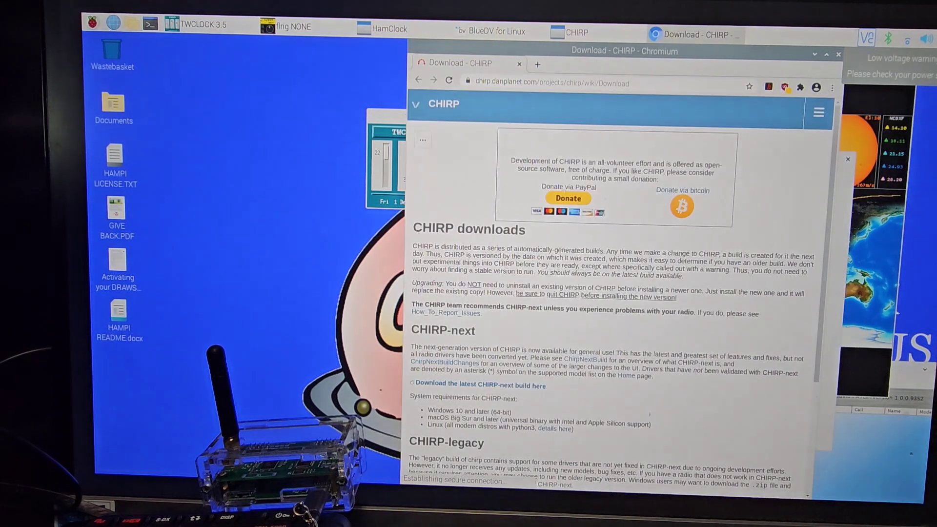
scroll(down, 3)
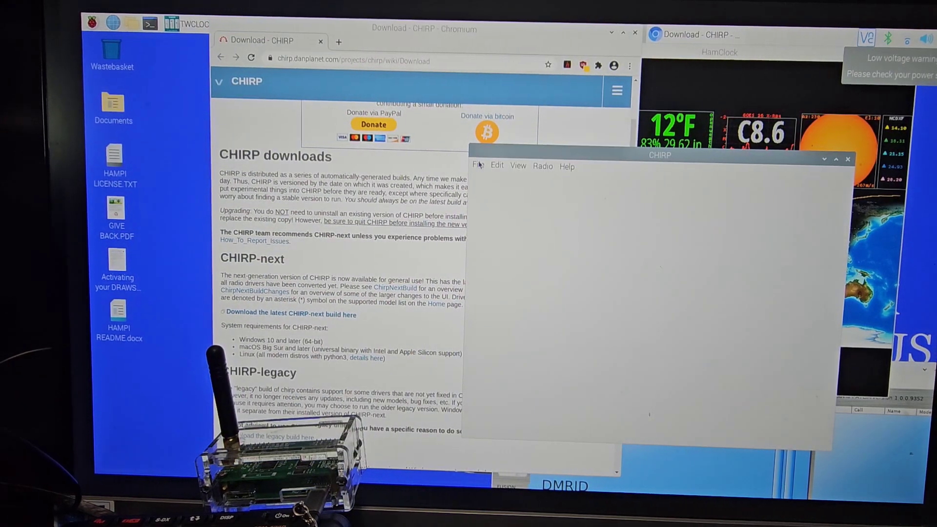
click(543, 166)
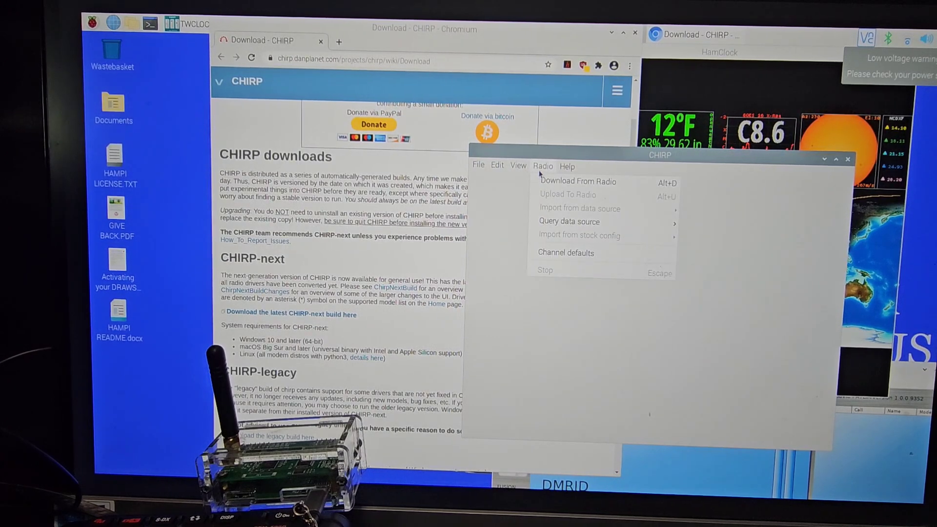
click(576, 182)
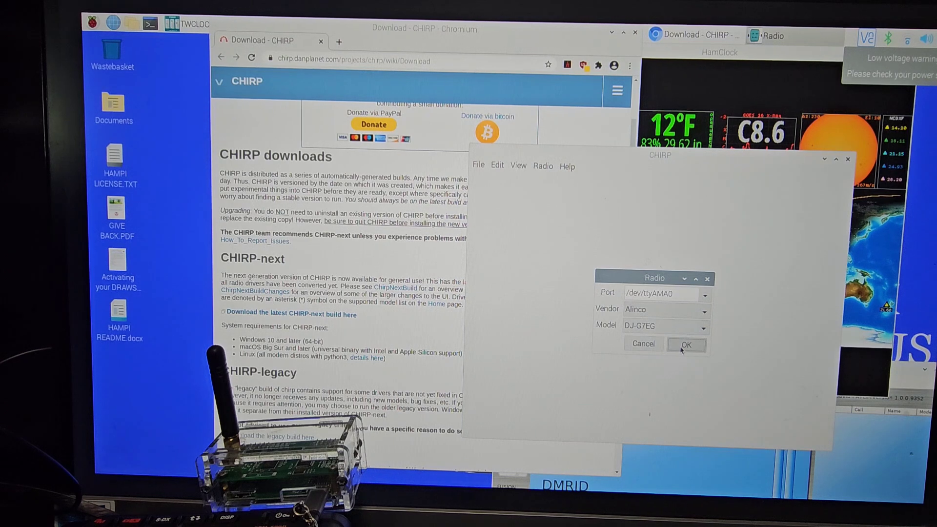
click(686, 346)
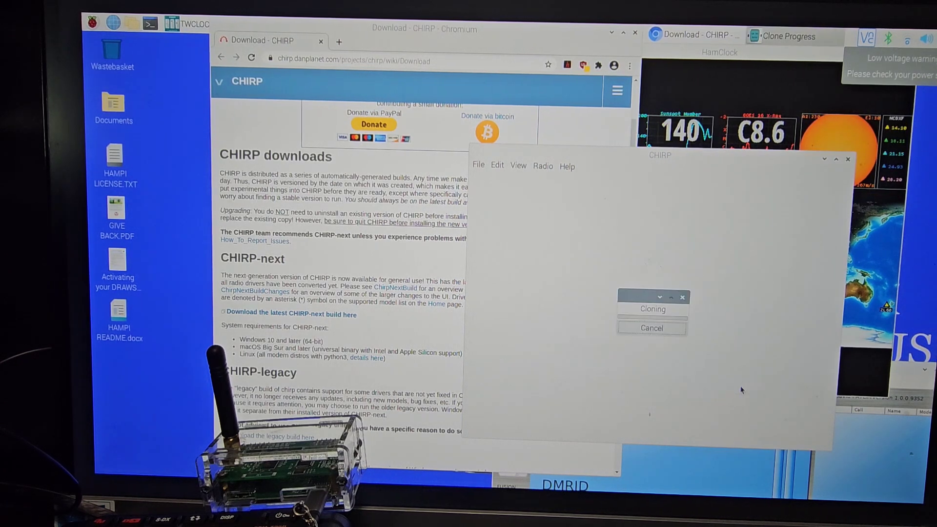
mouse_move(267, 114)
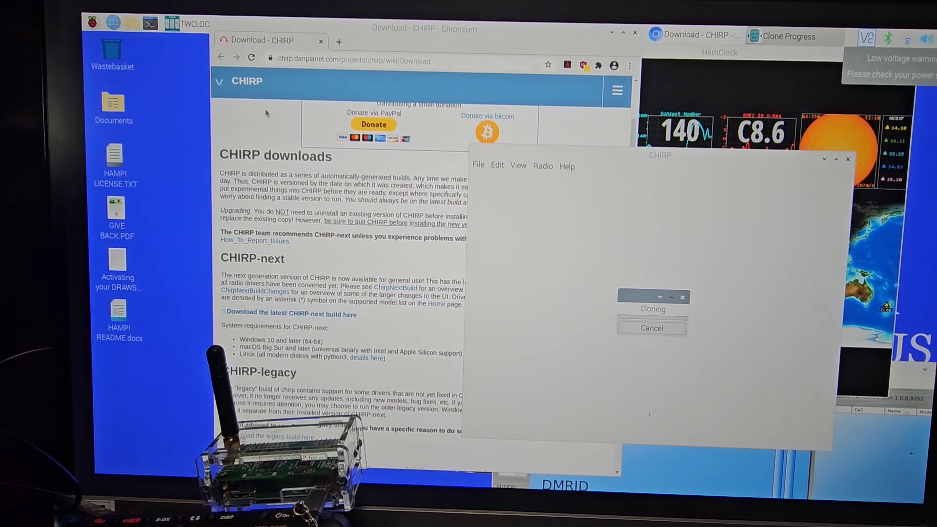
click(93, 24)
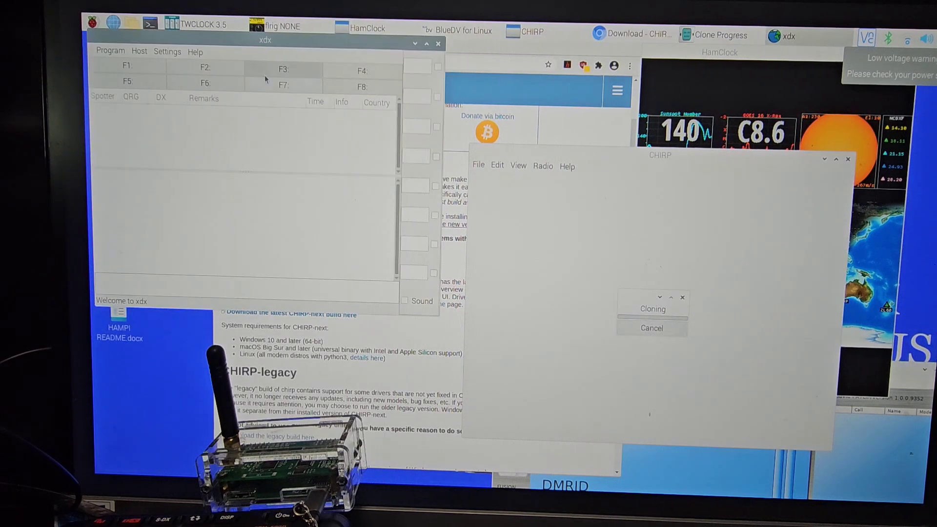
- Drag the xdx window to the desktop's right side and open the Hamradio menu category
drag(265, 40, 727, 96)
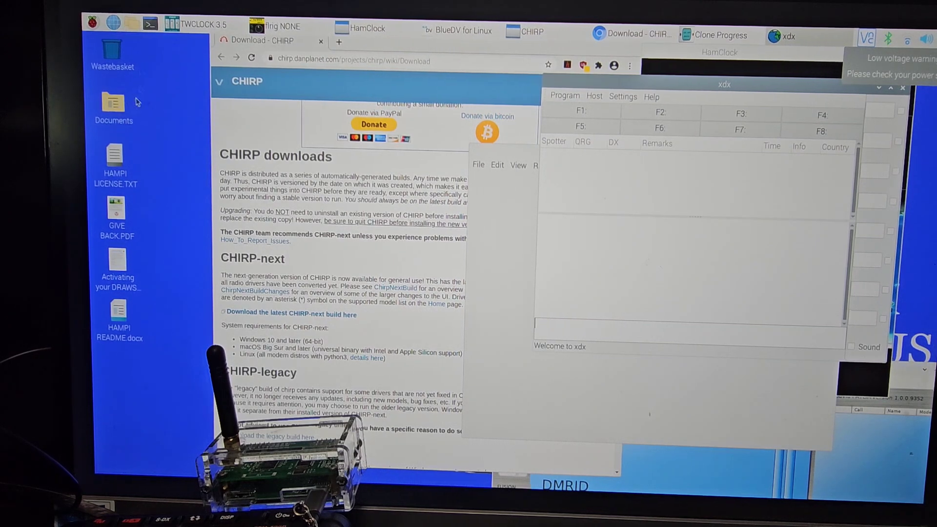
click(90, 24)
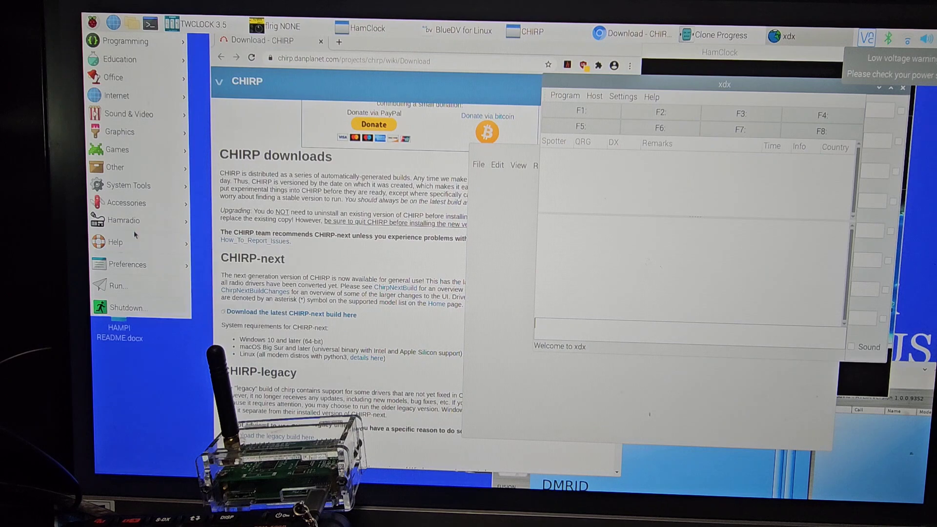
click(123, 220)
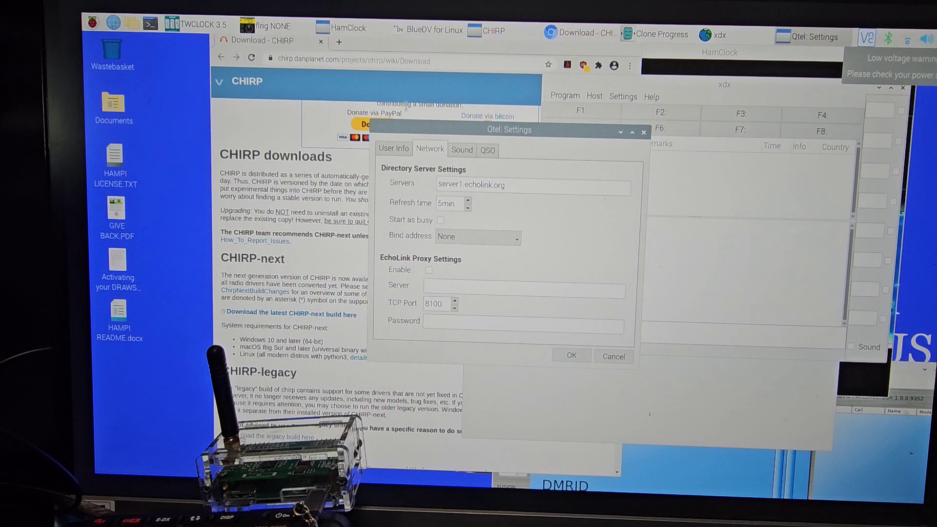
- Launch the Grig rig control program from the applications menu
click(96, 25)
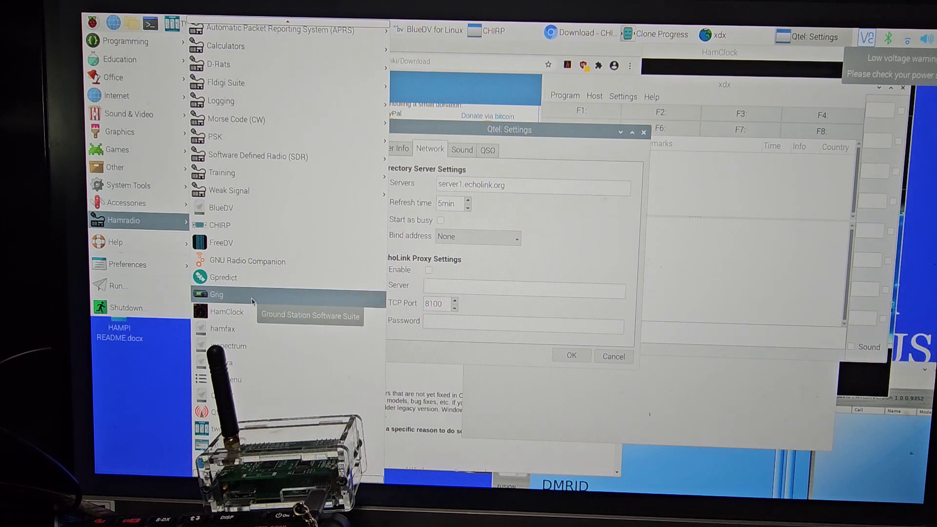
click(217, 294)
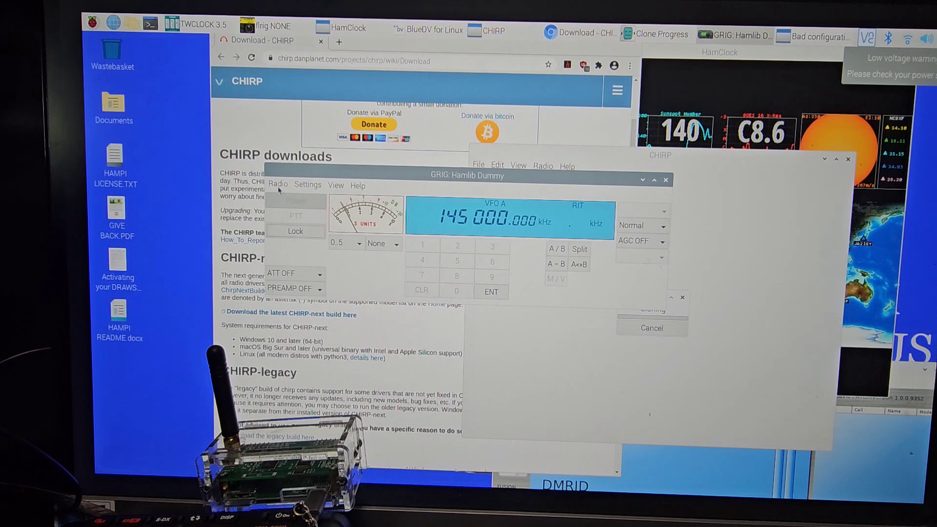
- Glance at GRIG's Radio menu, then launch twHamQTH from the Hamradio menu
click(277, 184)
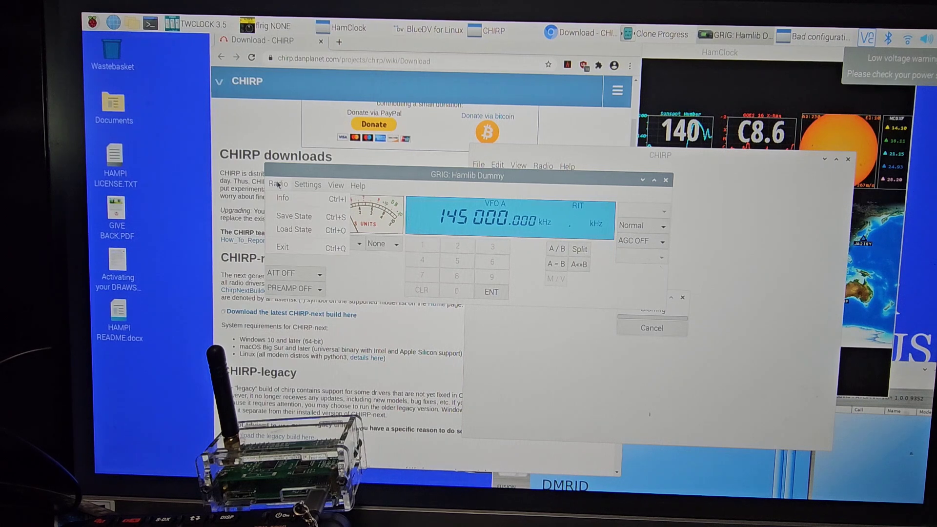
click(336, 185)
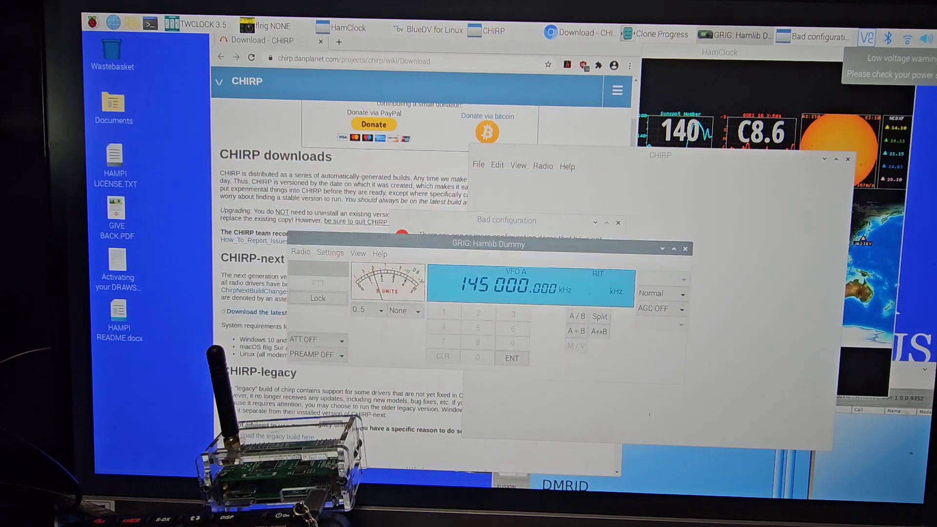
click(92, 23)
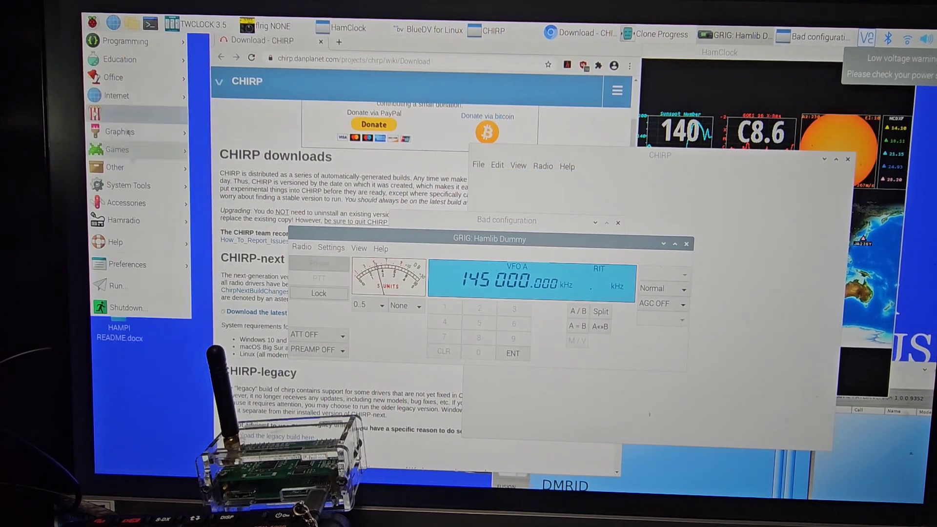
click(123, 220)
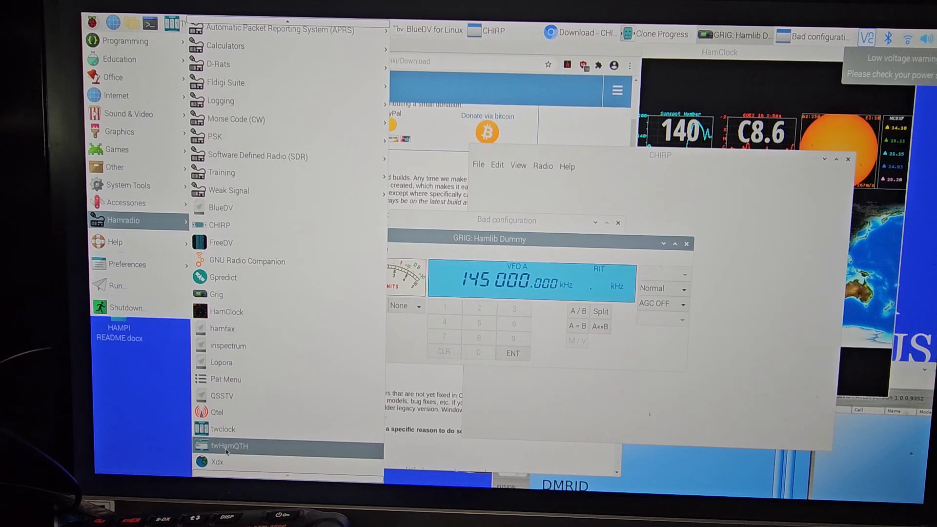
click(229, 445)
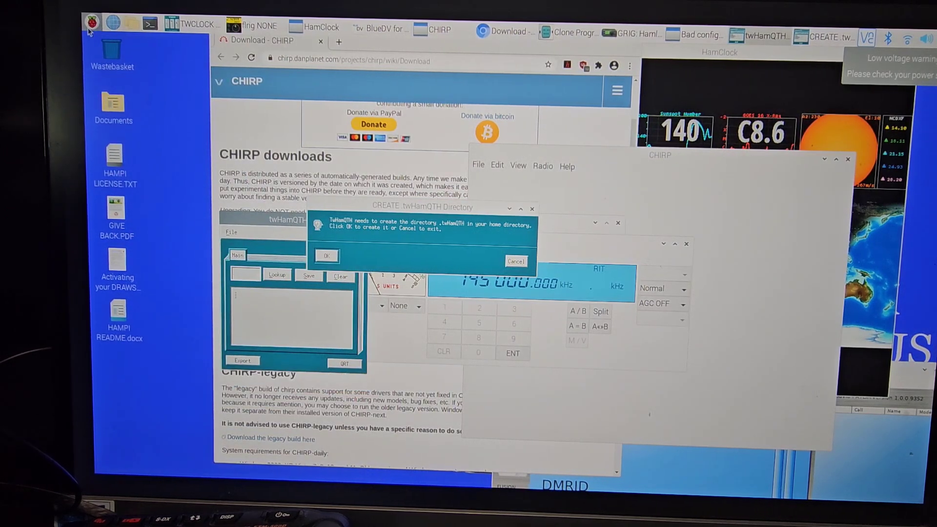
- Launch the File Manager from the Raspberry applications menu
click(91, 24)
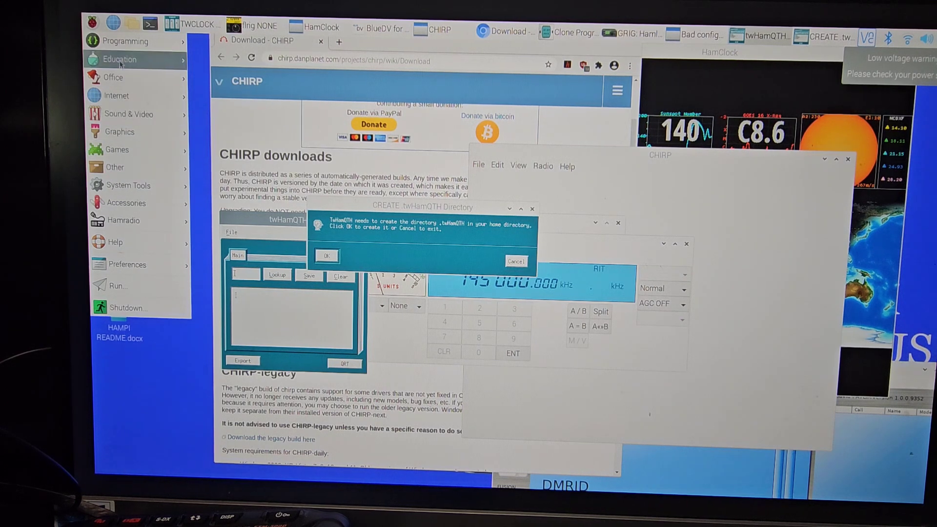
mouse_move(119, 131)
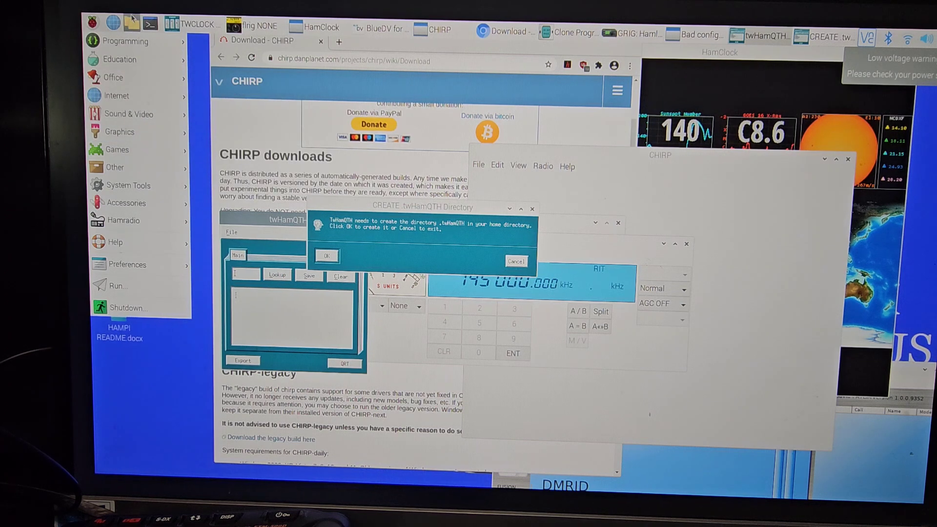
click(115, 96)
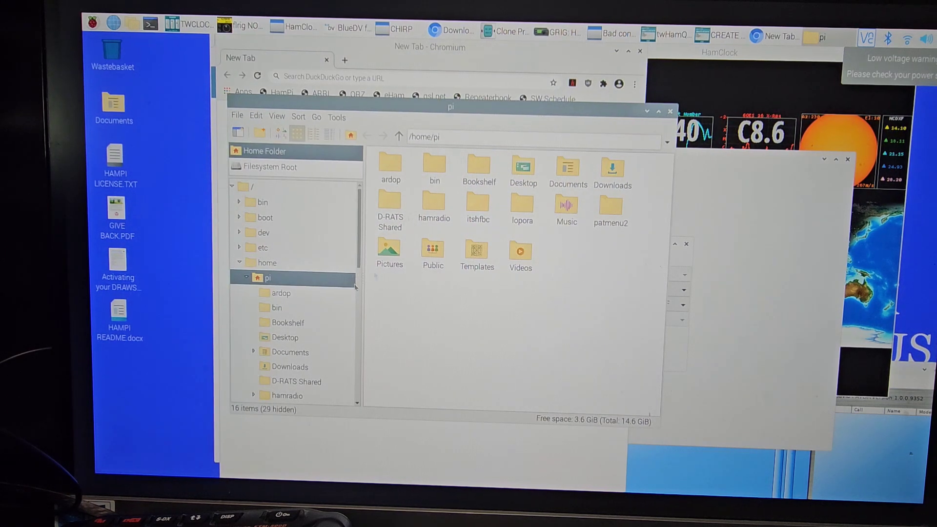
- Check the empty Pictures folder, then close the file manager
double_click(389, 246)
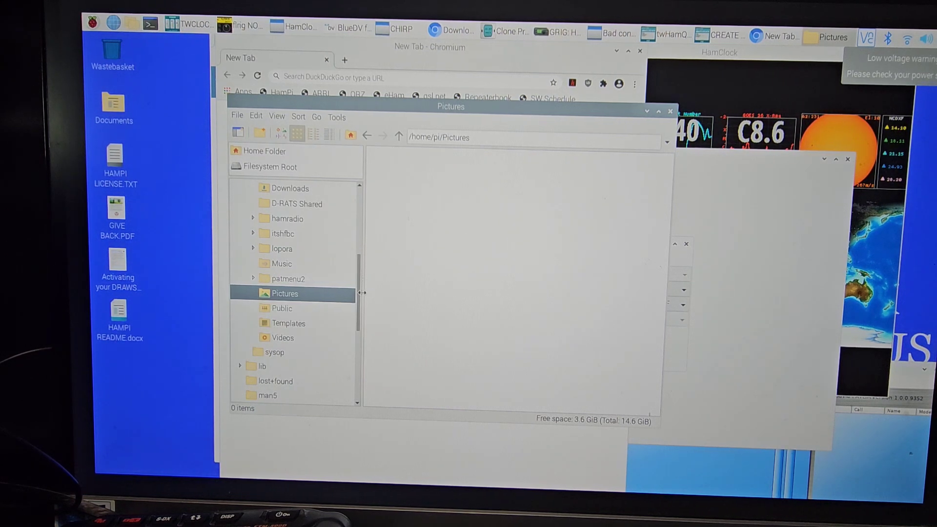
scroll(down, 3)
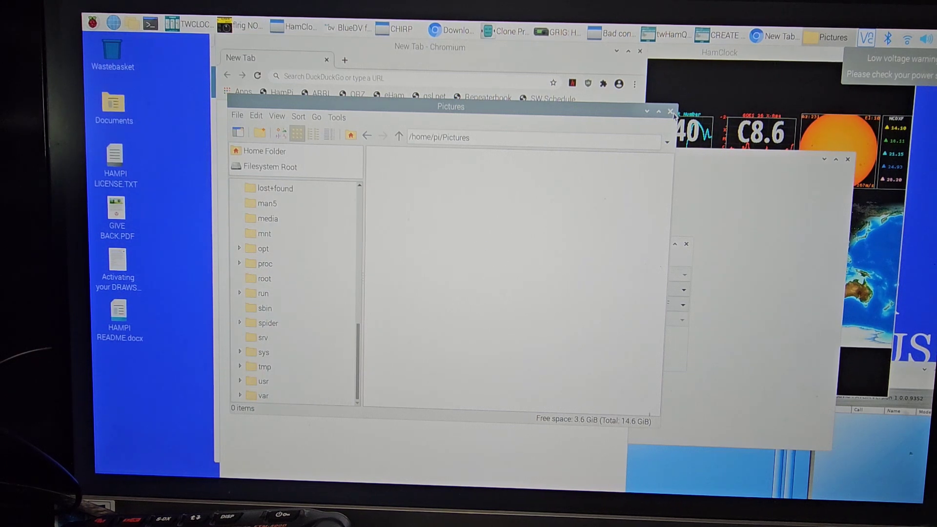
click(670, 111)
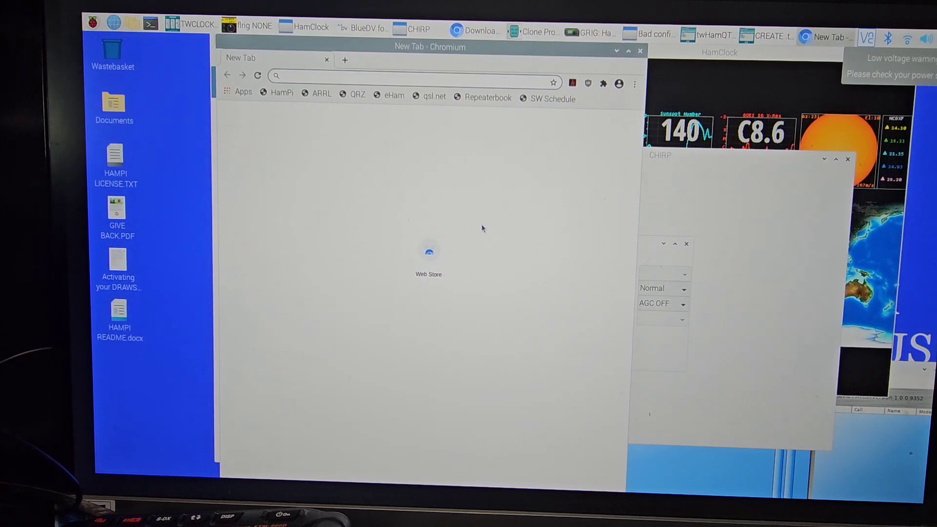
- Search 'YOUTUBE' from the address bar and open youtube.com from DuckDuckGo results
text(YOUTUBE)
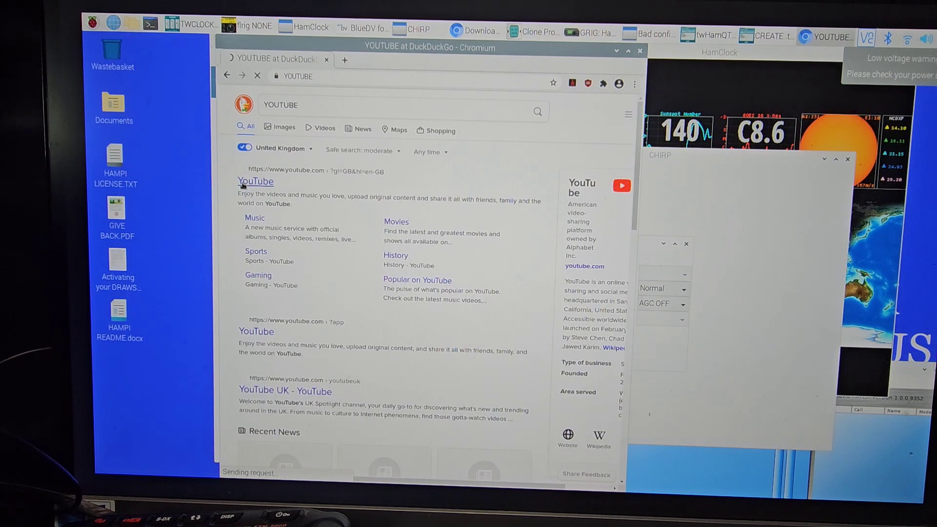
click(255, 181)
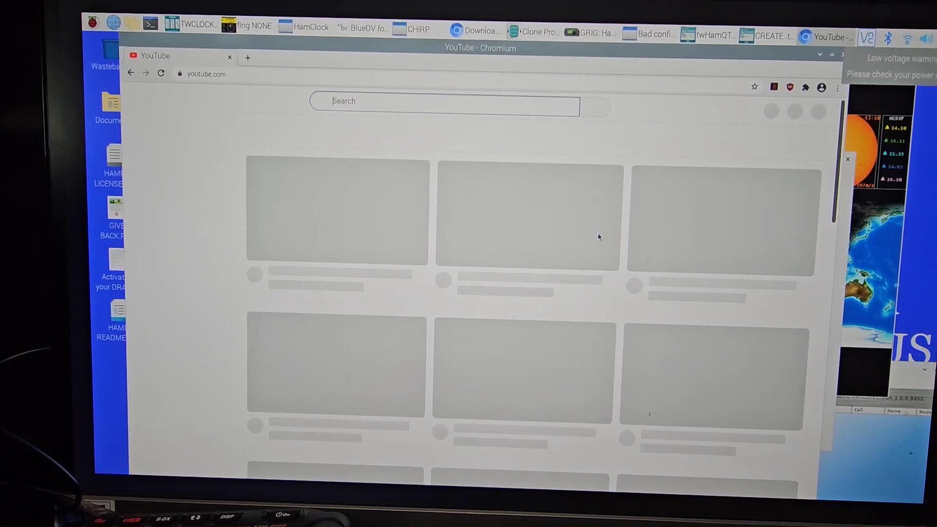
- Search YouTube for 'M0FXB' and accept all cookies
text(M0FXB)
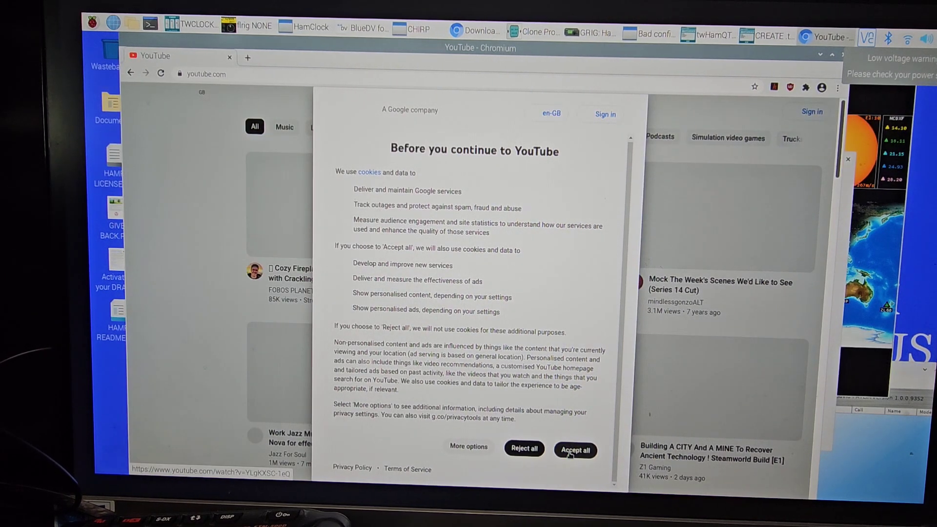
click(574, 450)
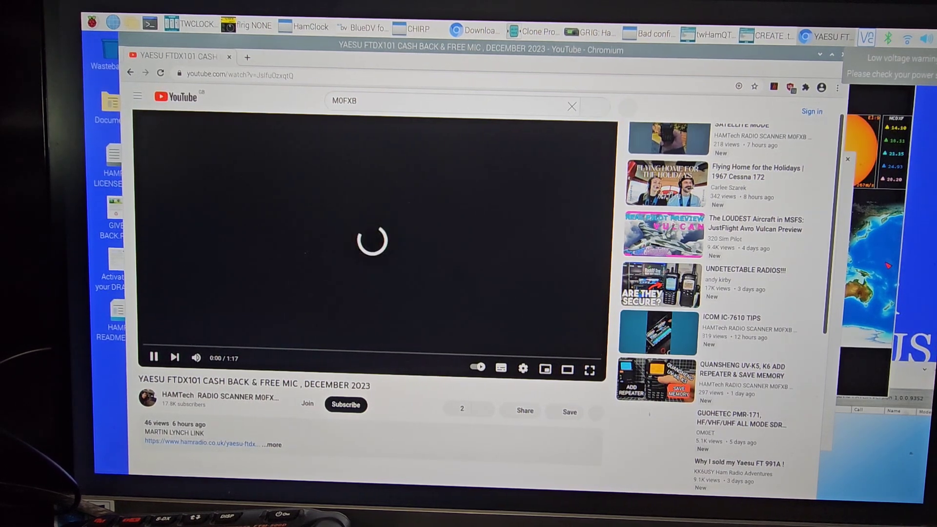
- Play the YAESU FTDX101D cash back video and drag HamClock over the page's right side
click(306, 27)
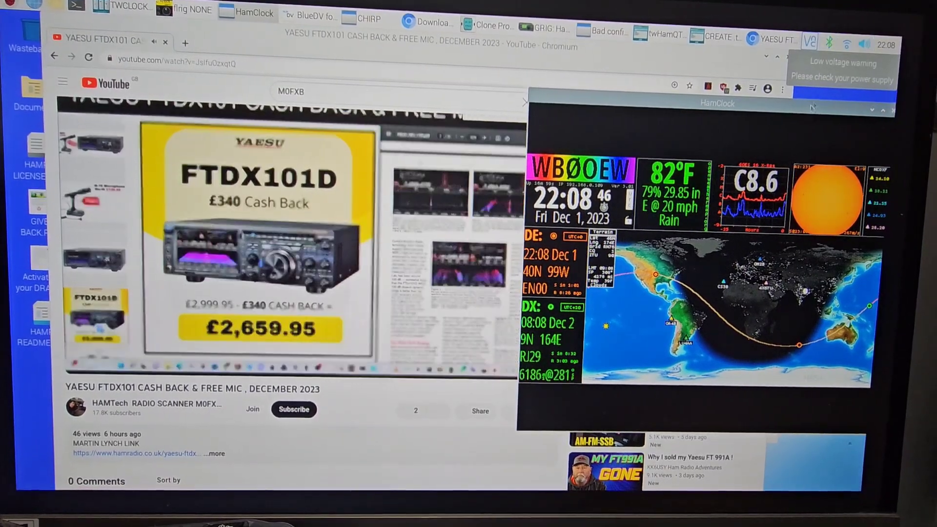
drag(717, 103, 426, 122)
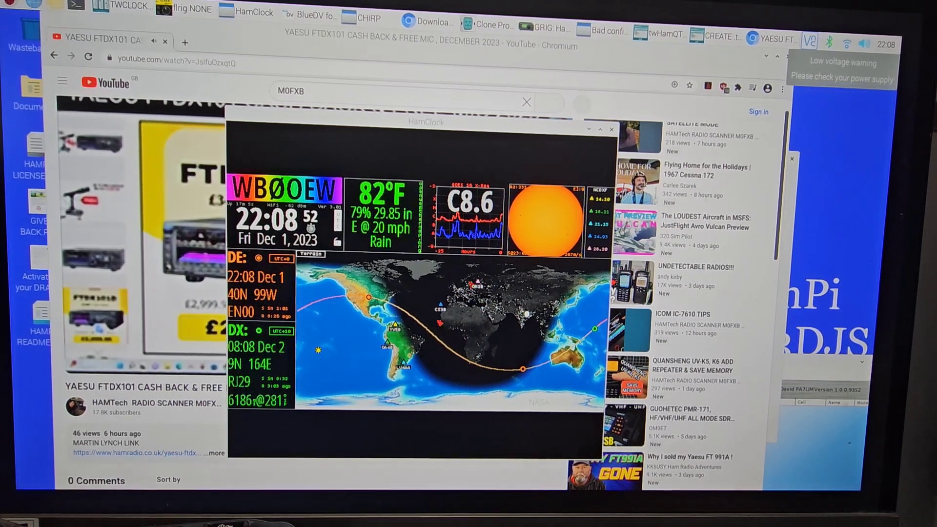
drag(425, 122, 654, 152)
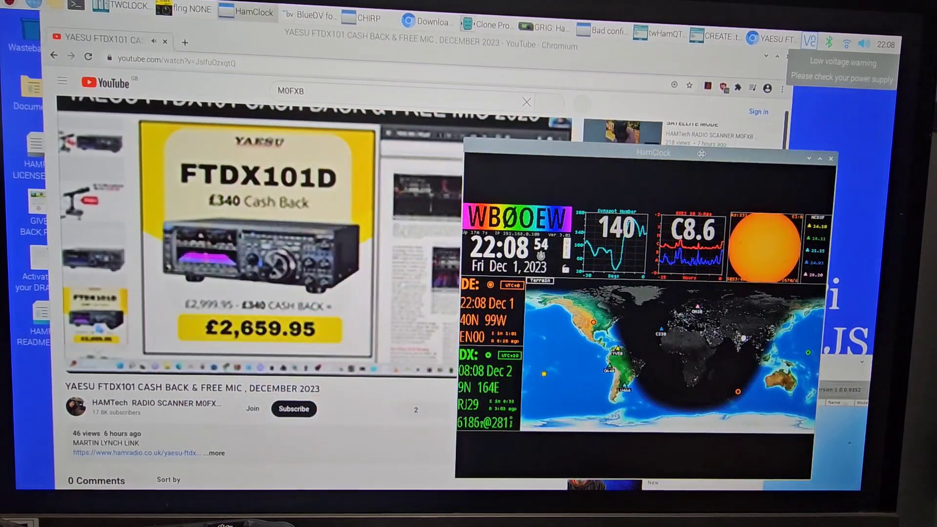